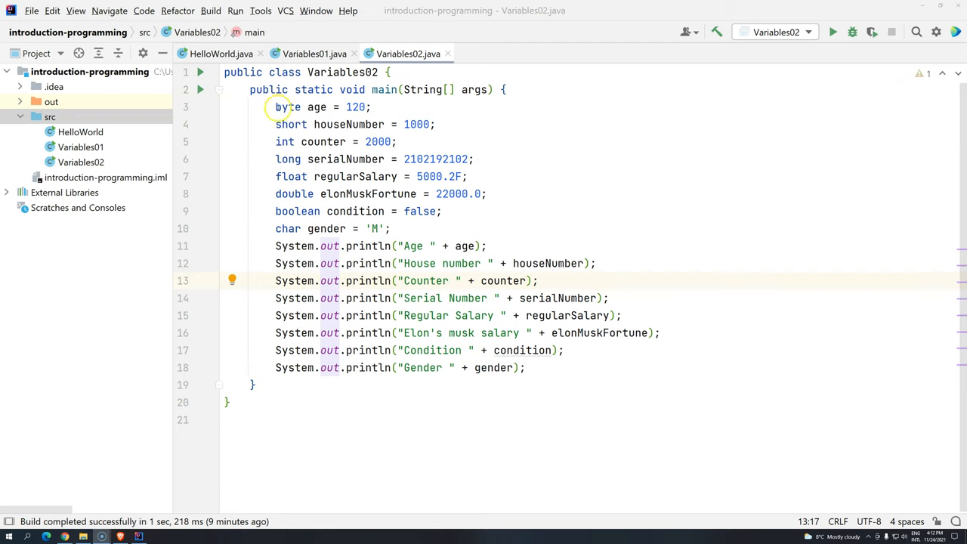
Reformat the age declaration and add a //camelCase comment on the elonMuskFortune line.
{"action": "left_click", "coordinate": [318, 106]}
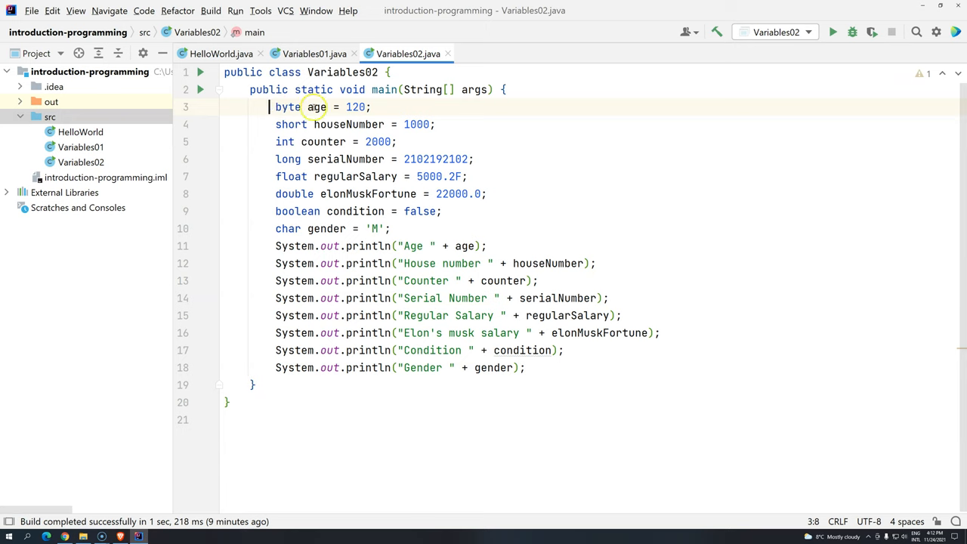
{"action": "mouse_move", "coordinate": [323, 159]}
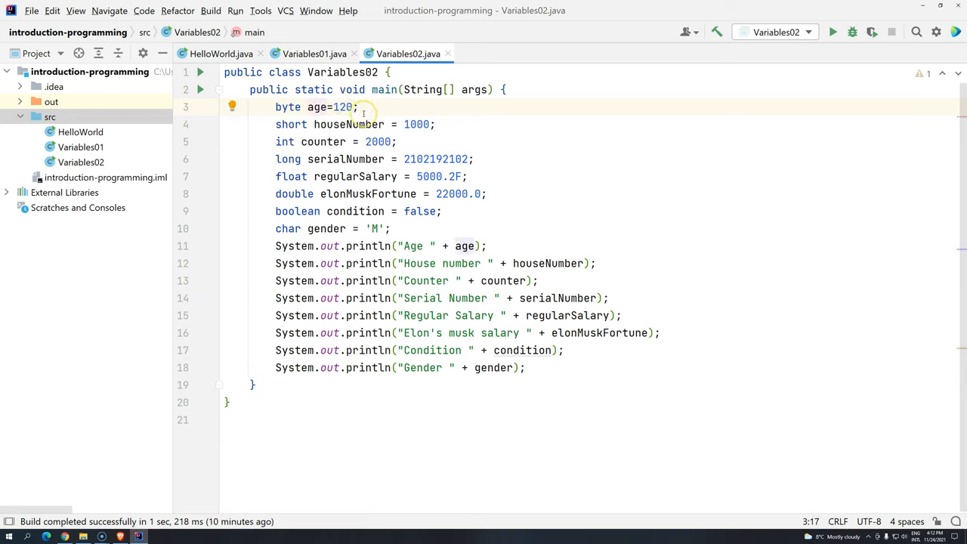
{"action": "key", "text": "ctrl+alt+l"}
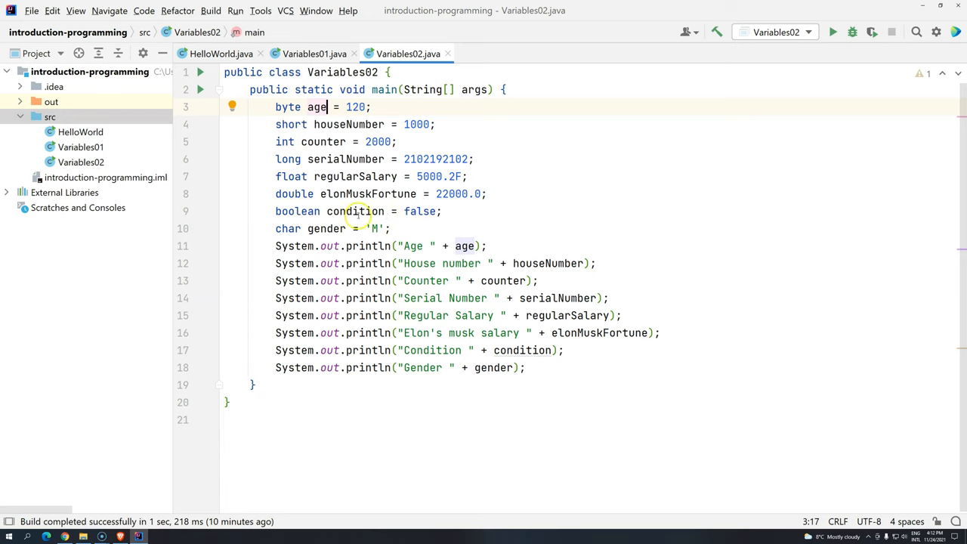
{"action": "mouse_move", "coordinate": [330, 193]}
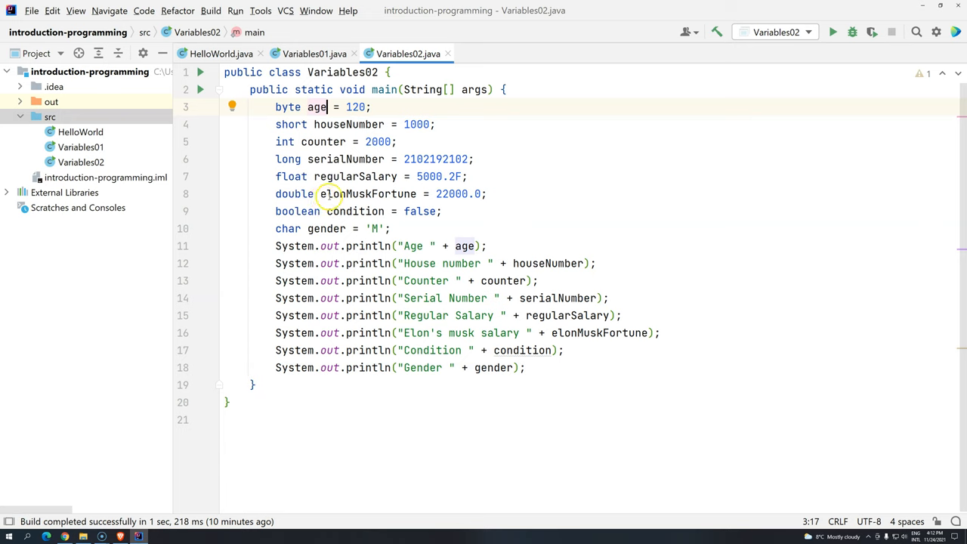
{"action": "double_click", "coordinate": [332, 194]}
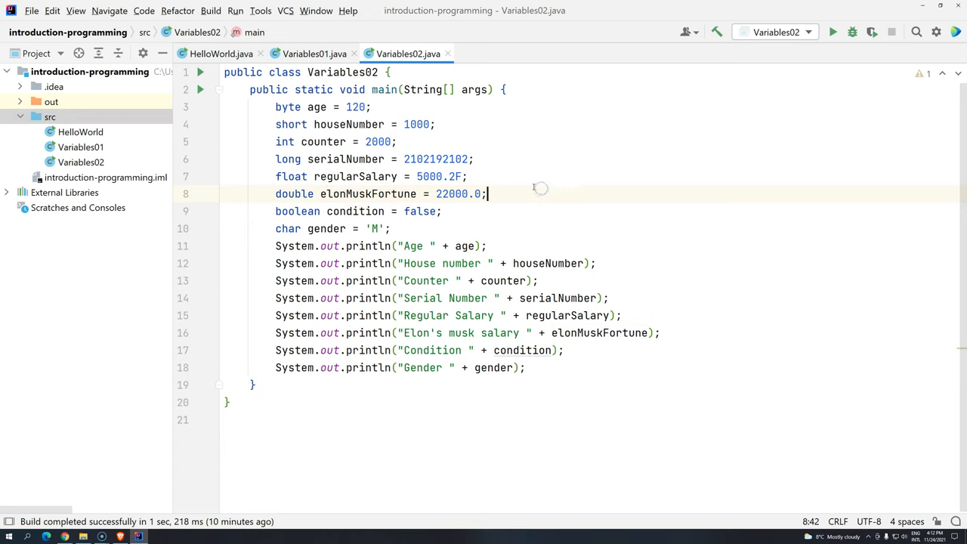
{"action": "type", "text": "//camelCase"}
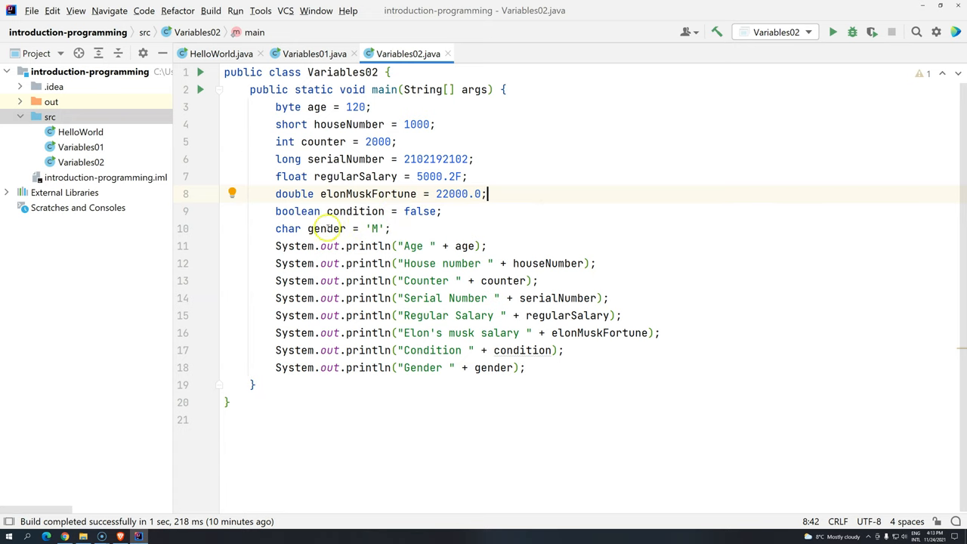
{"action": "mouse_move", "coordinate": [326, 228]}
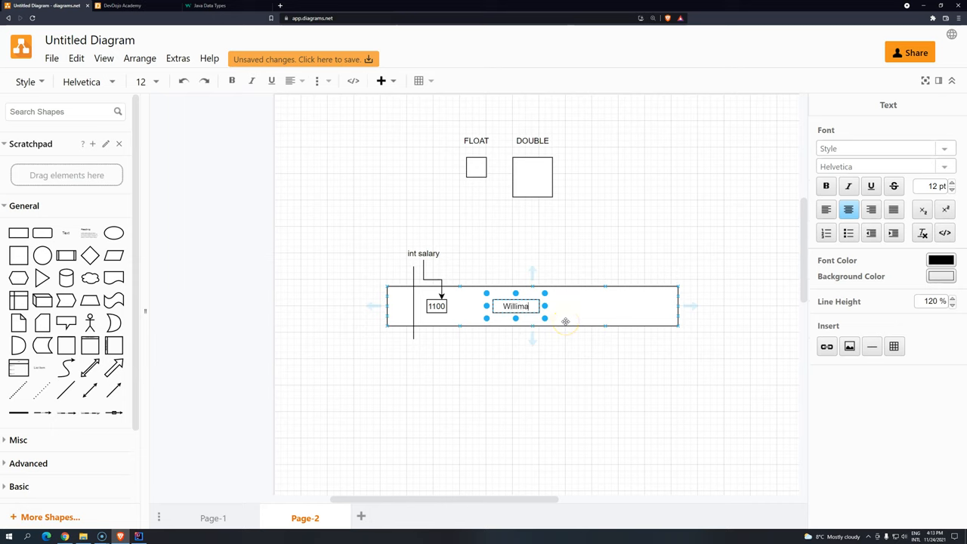
Write the name William into the diagrams.net memory box, then type DevDojo.
{"action": "type", "text": "William"}
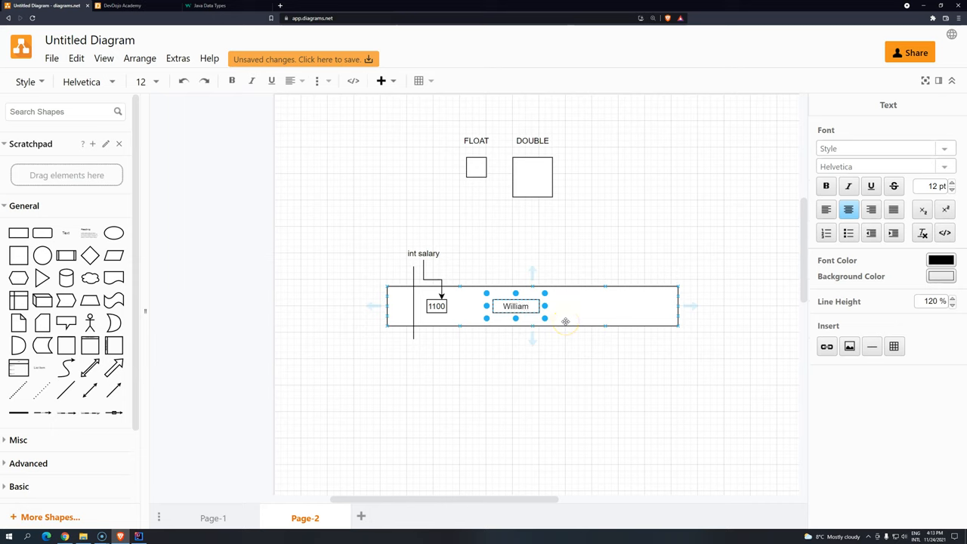
{"action": "type", "text": "DevDojo"}
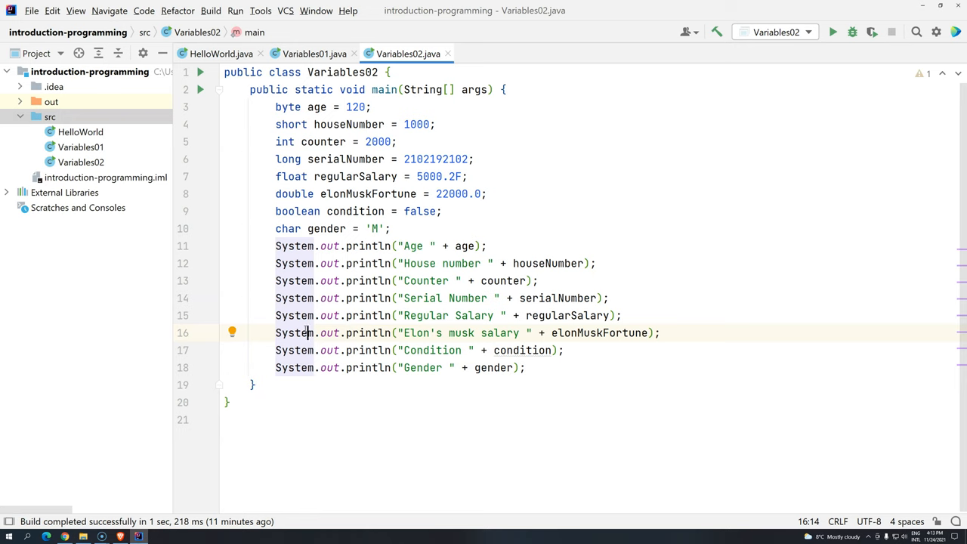
{"action": "mouse_move", "coordinate": [203, 150]}
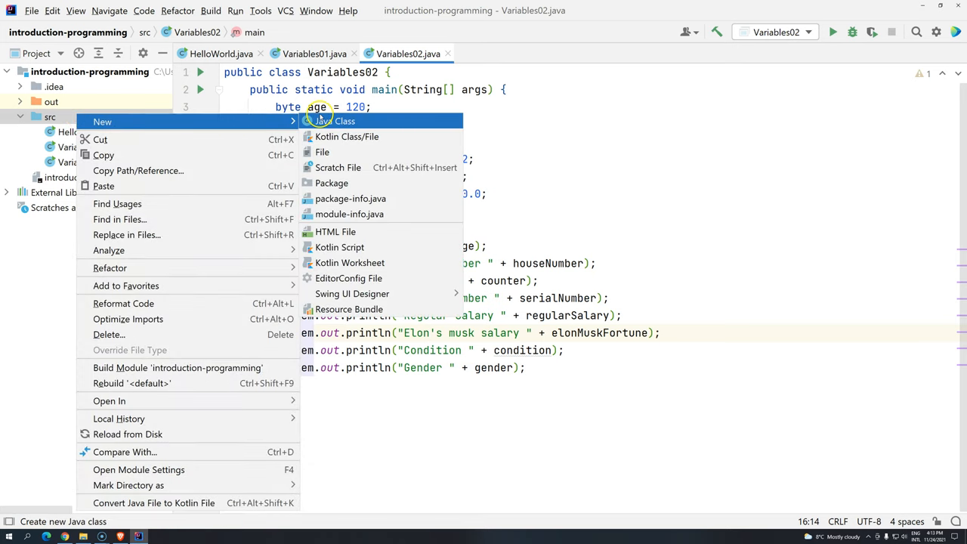
Create a new Java class named Variables03 in src.
{"action": "left_click", "coordinate": [336, 121]}
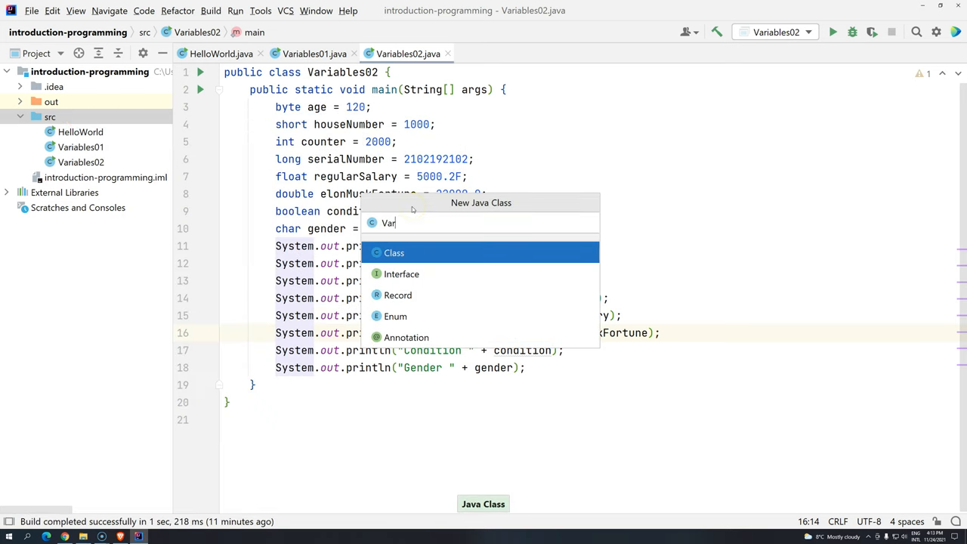
{"action": "type", "text": "iable"}
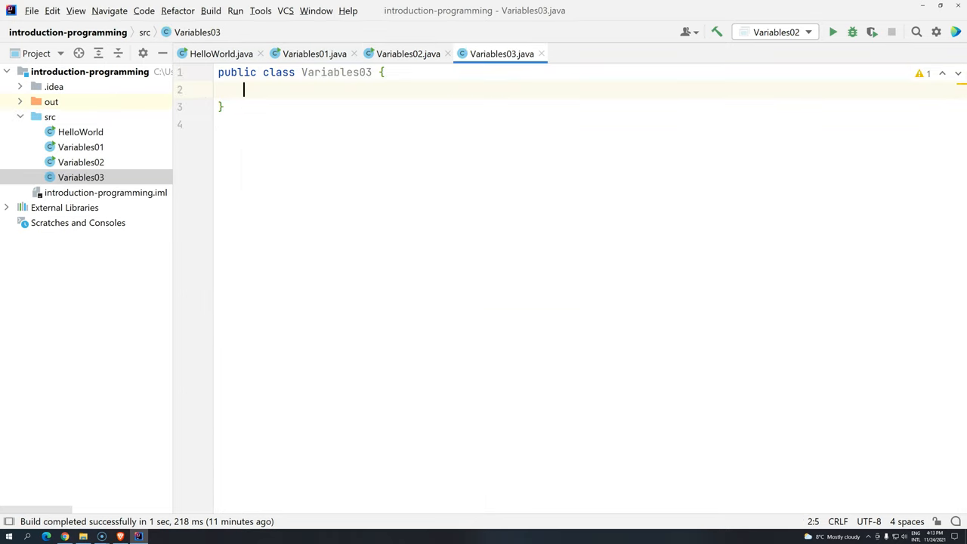
Declare public static void main(String[] args){ inside Variables03.
{"action": "type", "text": "public st"}
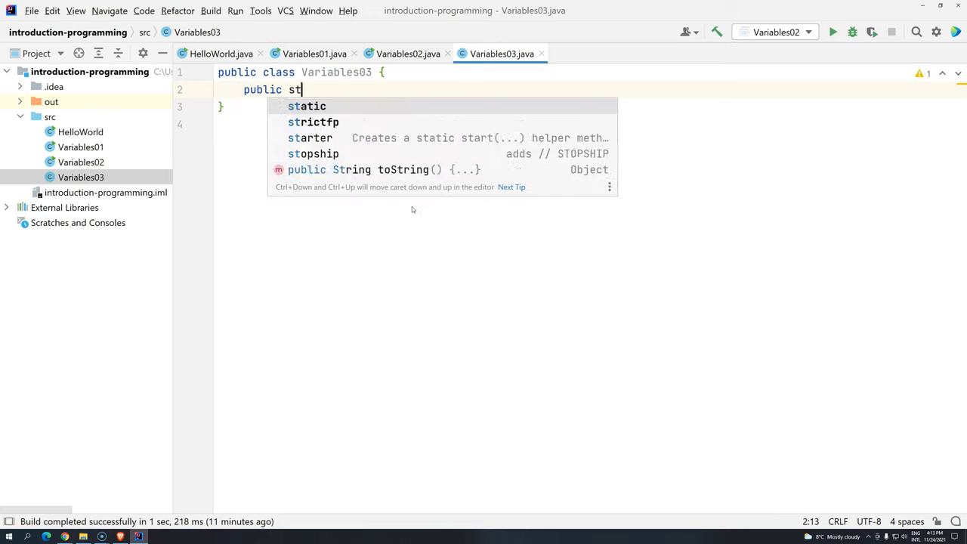
{"action": "type", "text": "atic void main(String[]"}
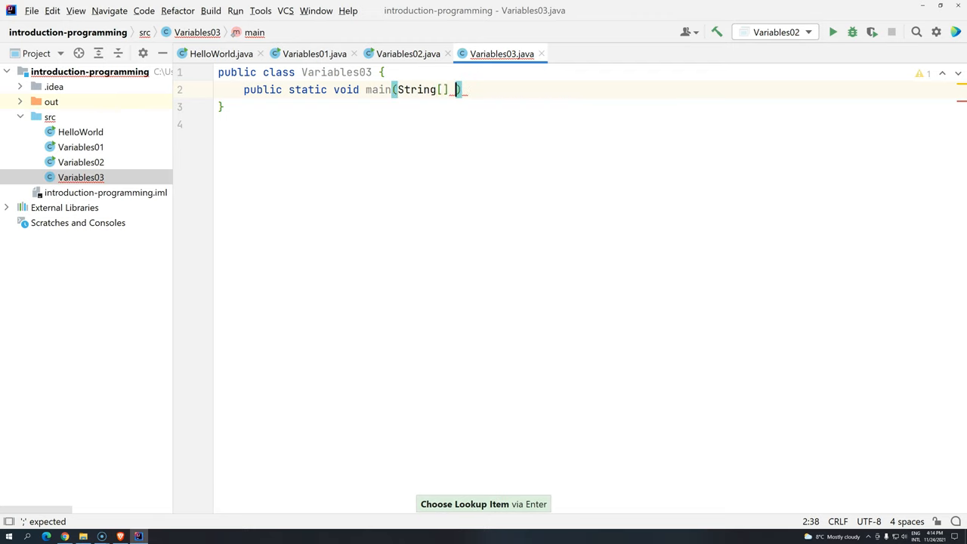
{"action": "type", "text": "args"}
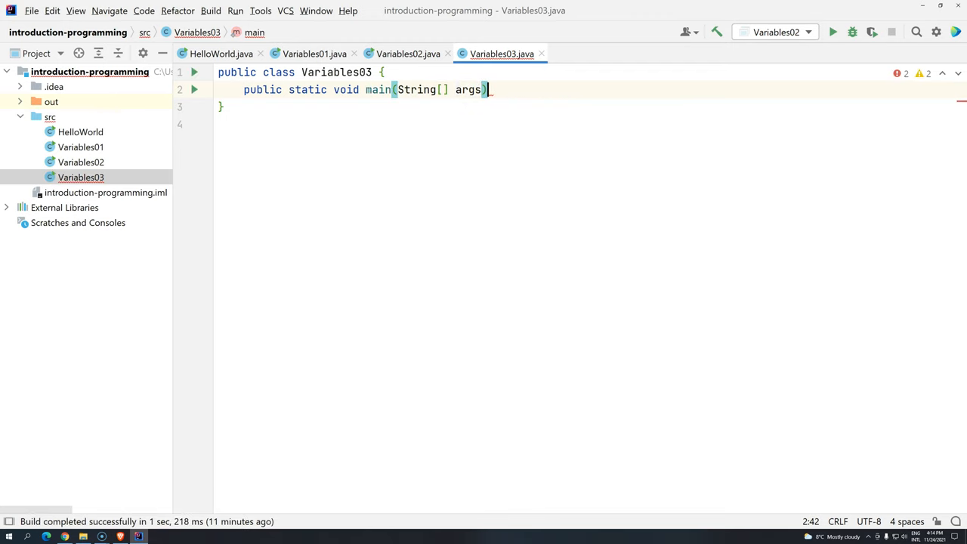
{"action": "type", "text": "{"}
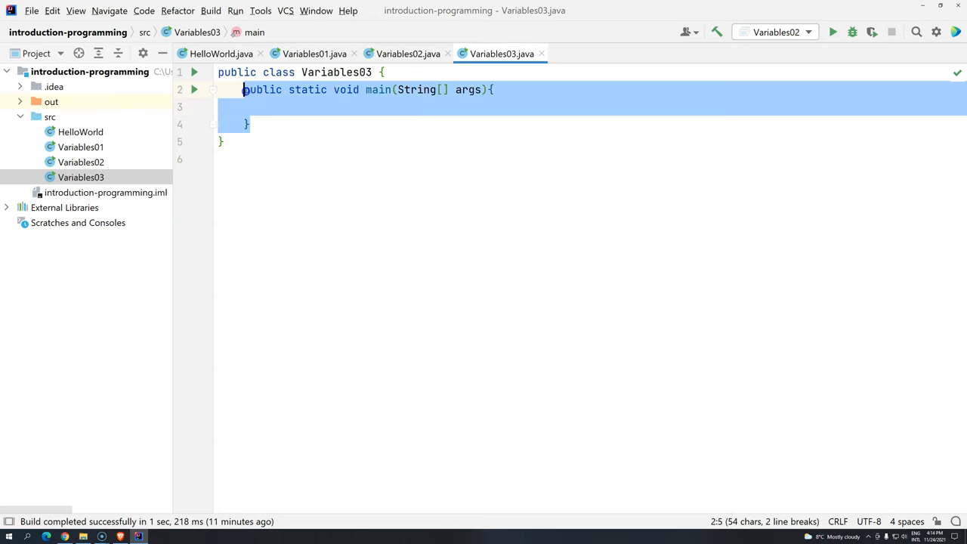
{"action": "type", "text": "psvm"}
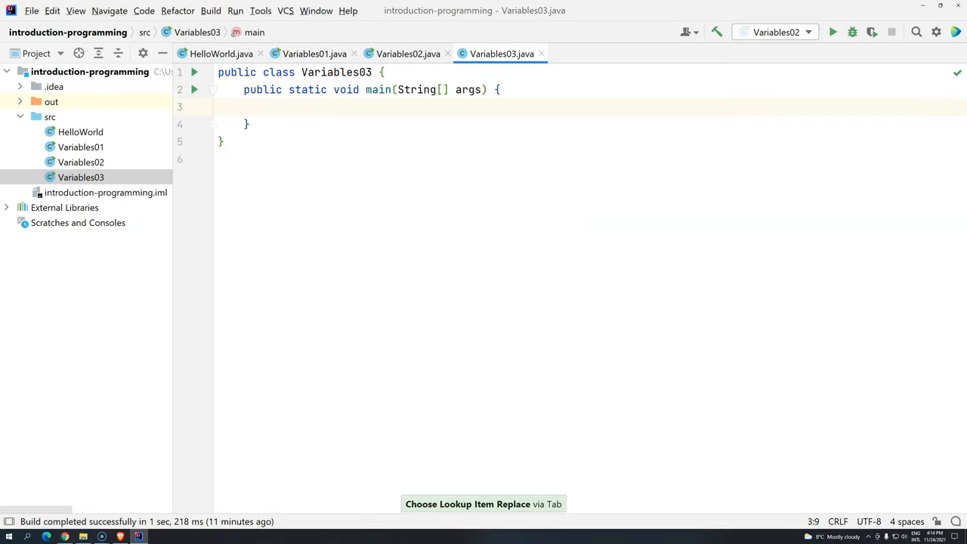
{"action": "mouse_move", "coordinate": [269, 99]}
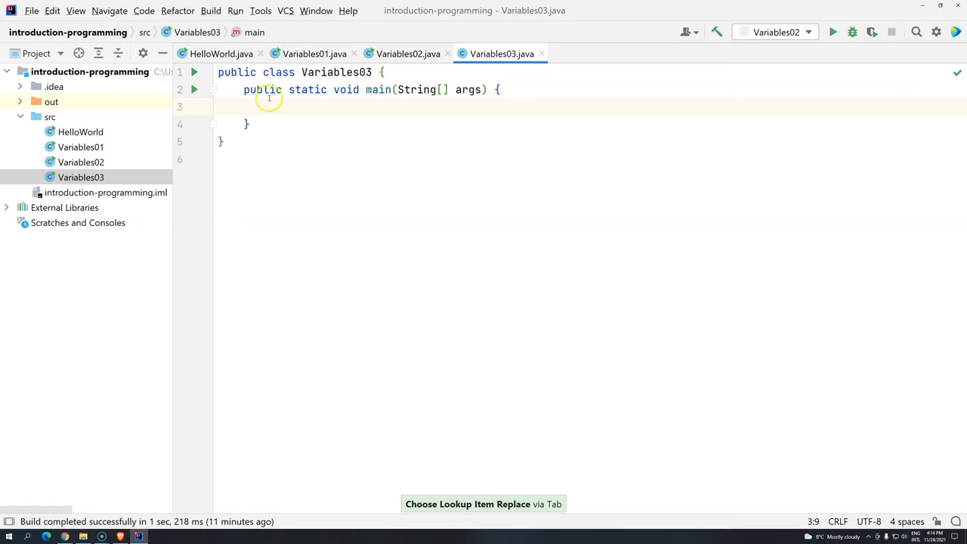
{"action": "type", "text": "sout"}
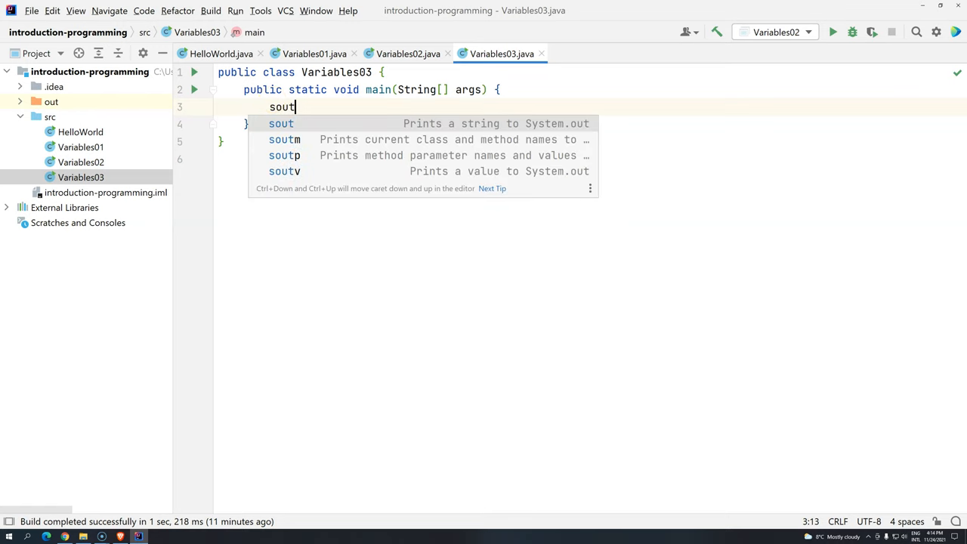
{"action": "key", "text": "Tab"}
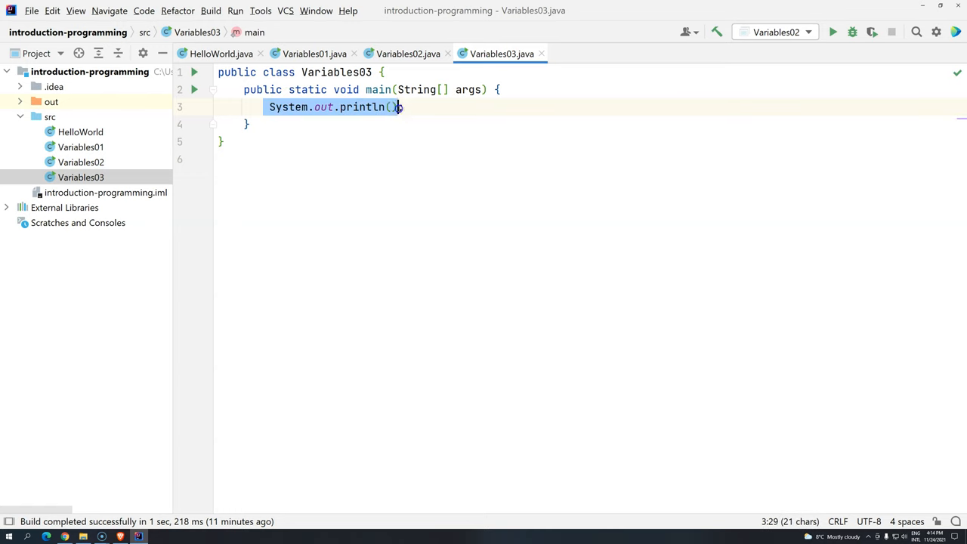
{"action": "key", "text": "Delete"}
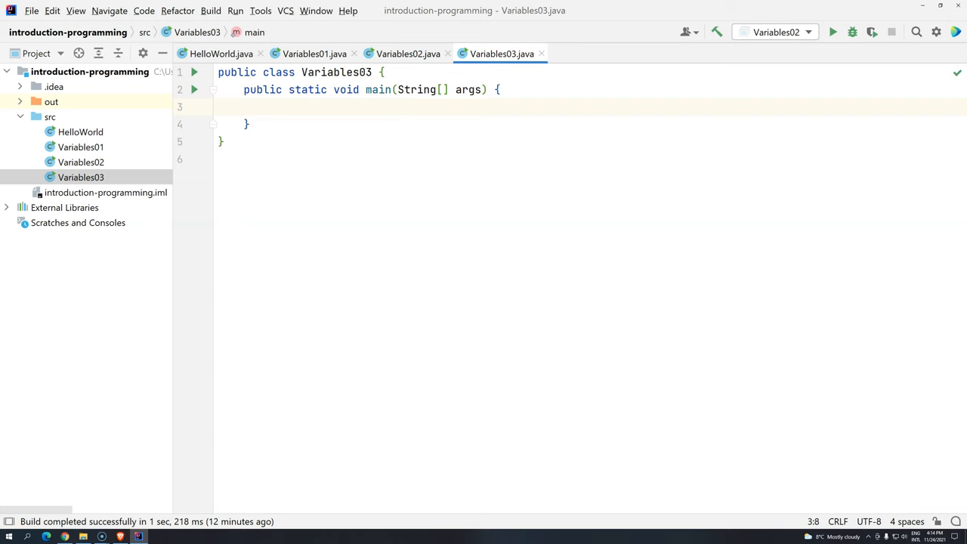
Begin a declaration with the type String inside main, then return to Variables02.
{"action": "type", "text": "St"}
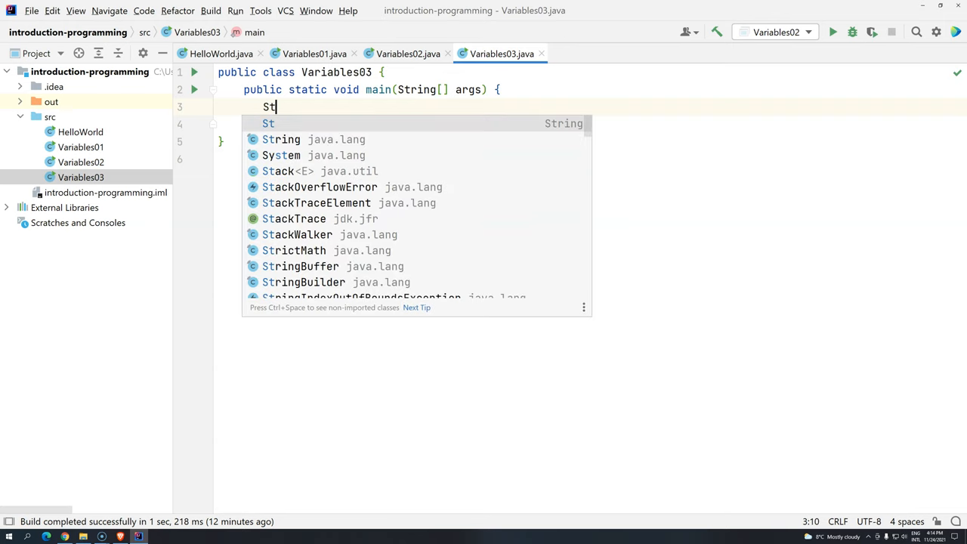
{"action": "type", "text": "ring"}
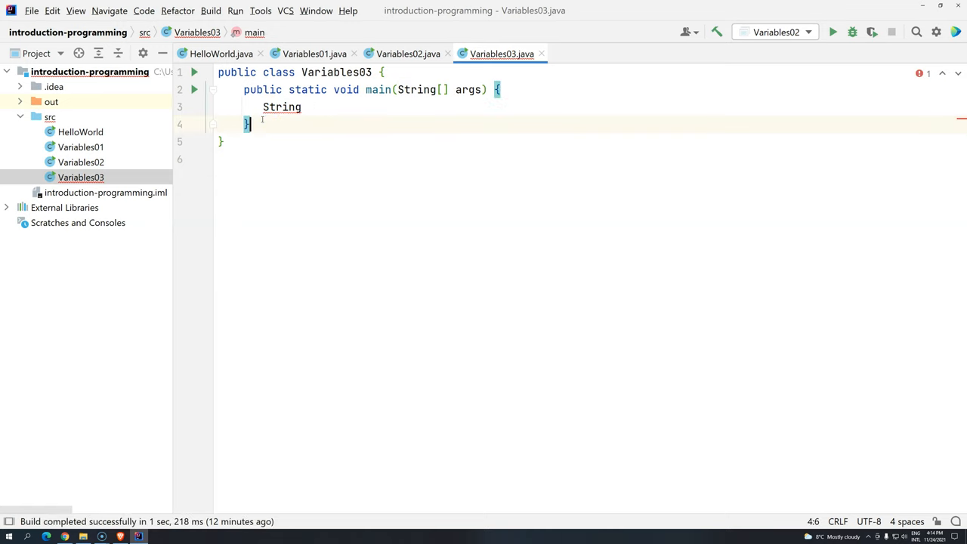
{"action": "mouse_move", "coordinate": [325, 127]}
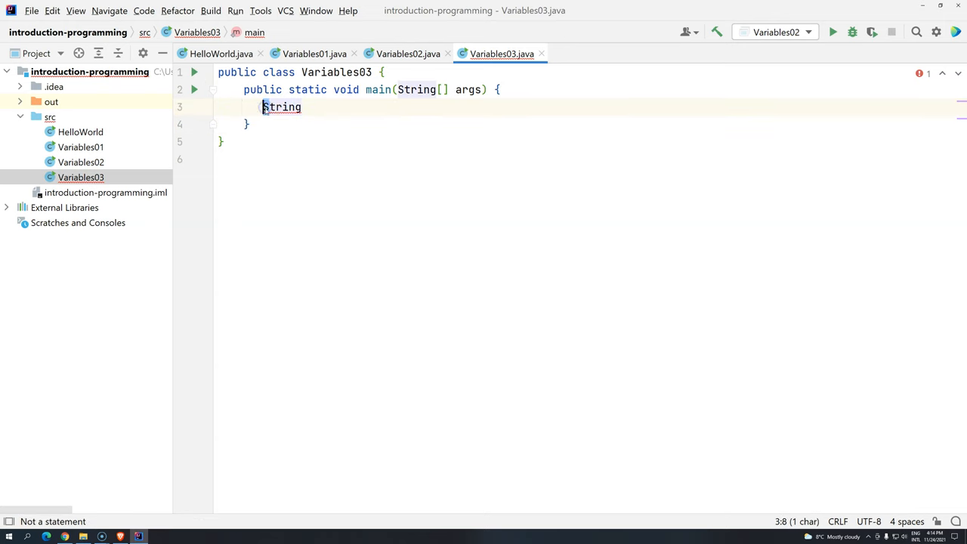
{"action": "left_click", "coordinate": [408, 54]}
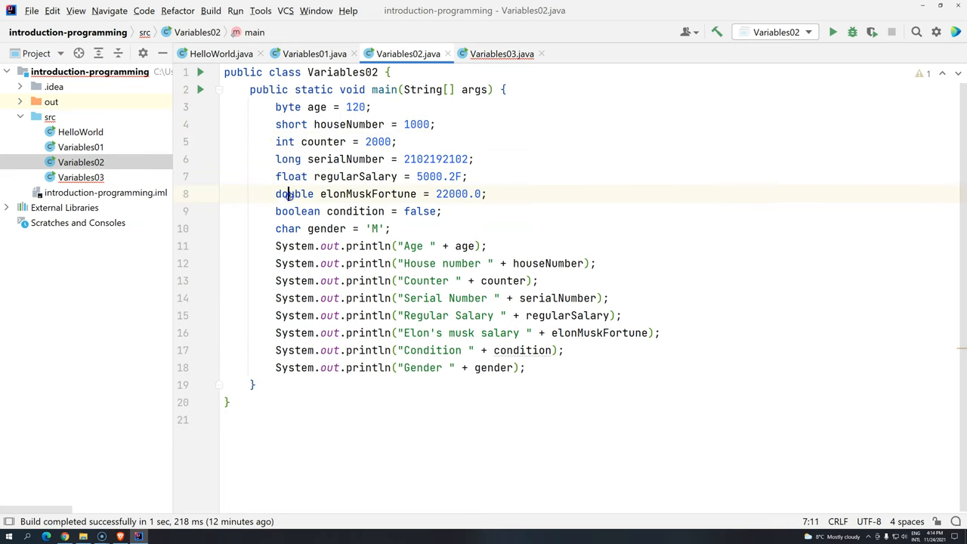
{"action": "double_click", "coordinate": [297, 212]}
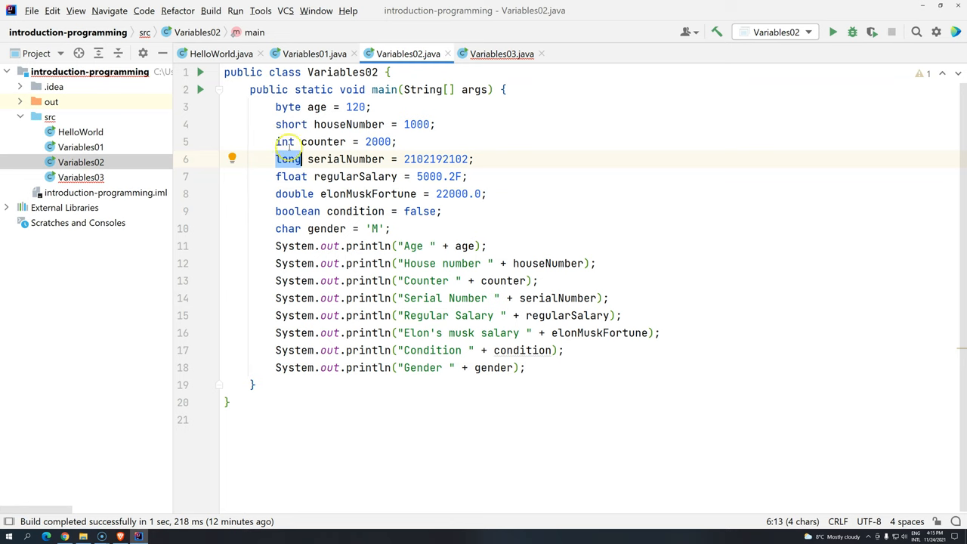
{"action": "double_click", "coordinate": [287, 158]}
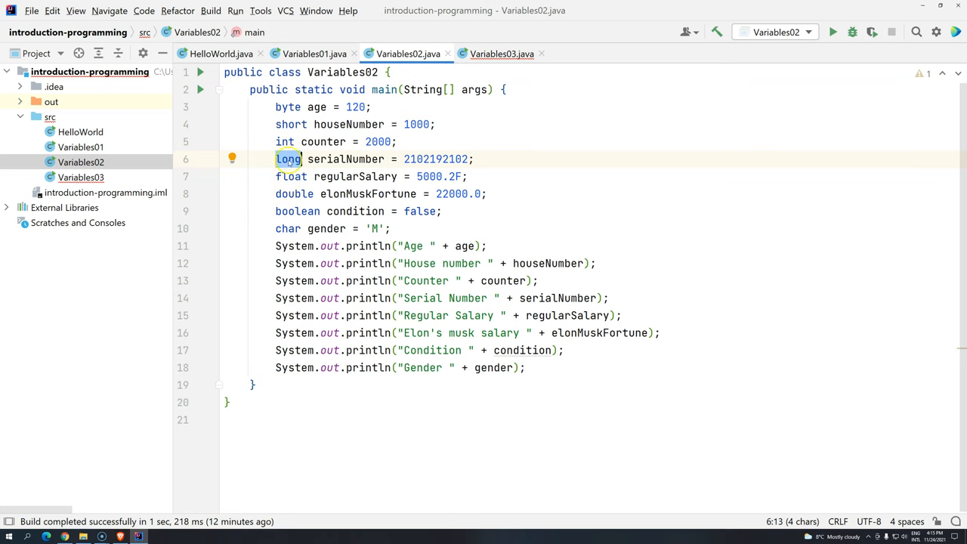
{"action": "double_click", "coordinate": [344, 159]}
{"action": "type", "text": "nt"}
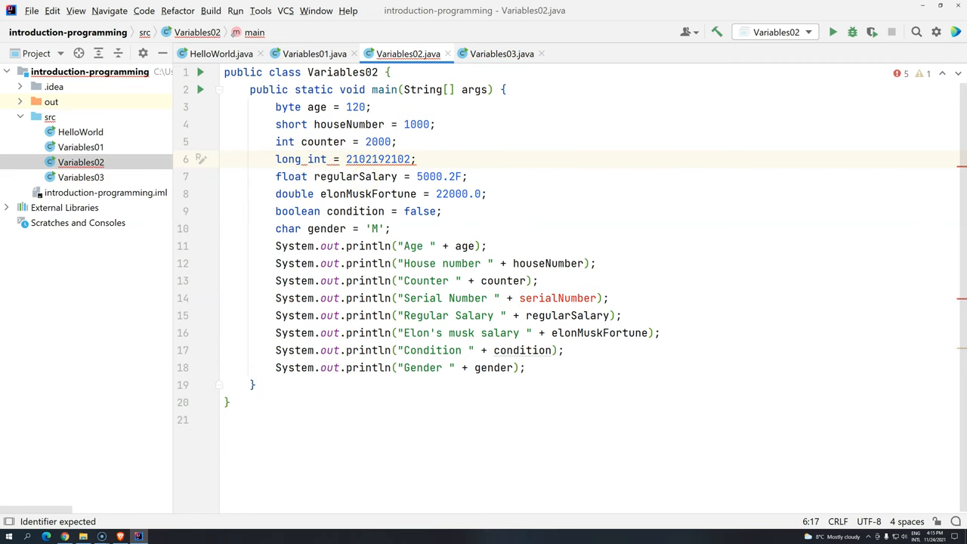
{"action": "left_click", "coordinate": [502, 55]}
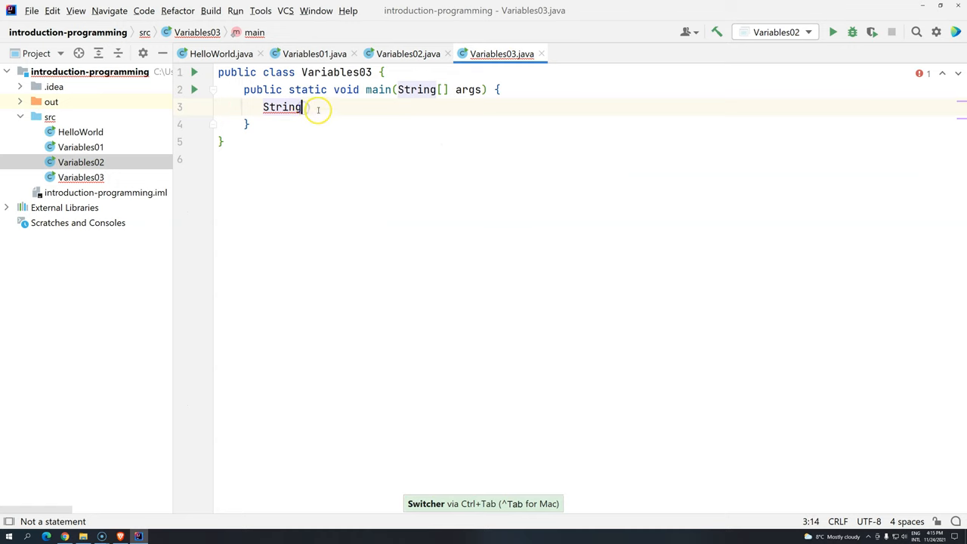
Complete the declaration as String name; in Variables03's main method.
{"action": "type", "text": "\" \""}
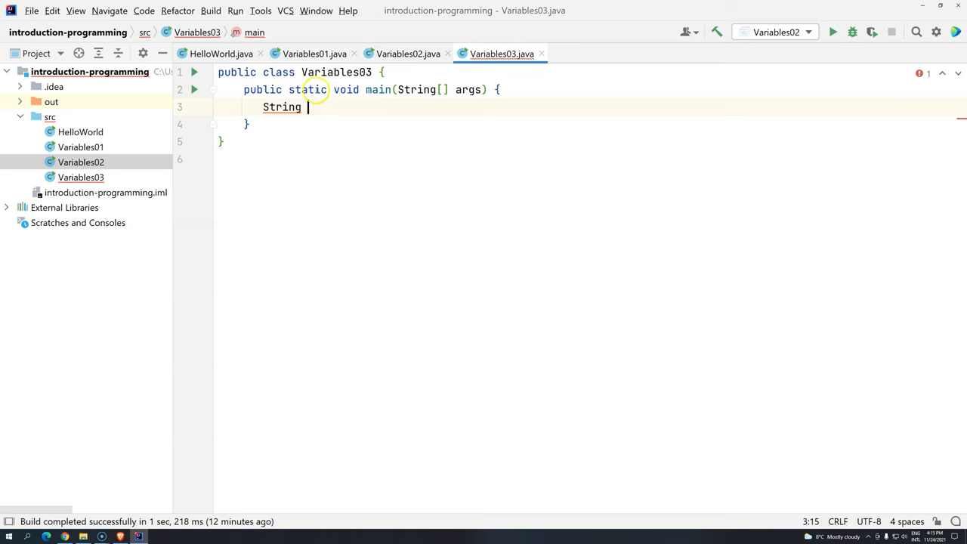
{"action": "mouse_move", "coordinate": [282, 106]}
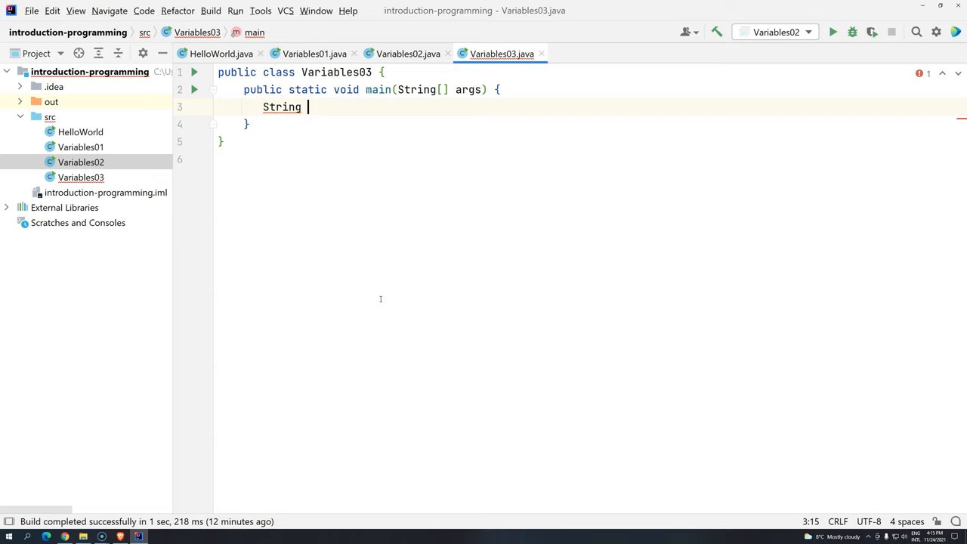
{"action": "type", "text": "nam"}
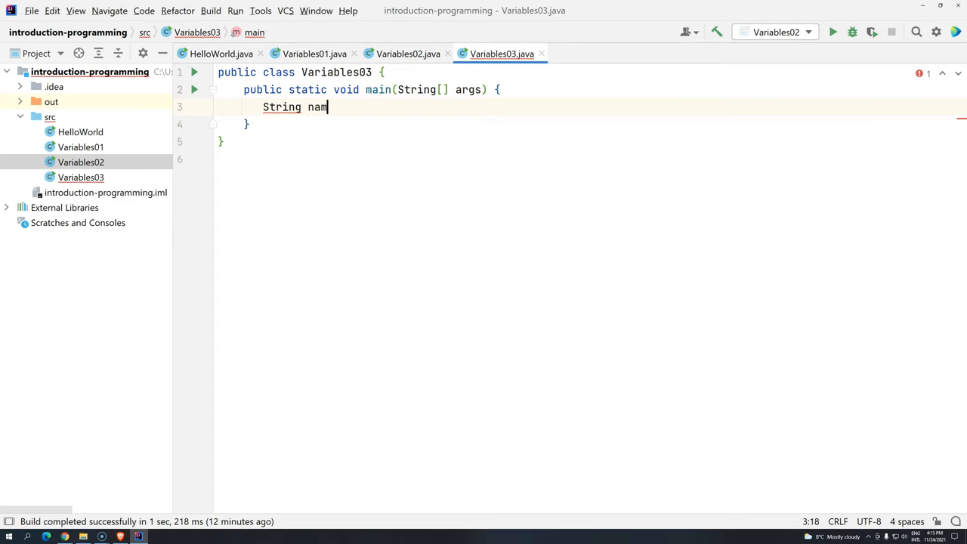
{"action": "type", "text": "e"}
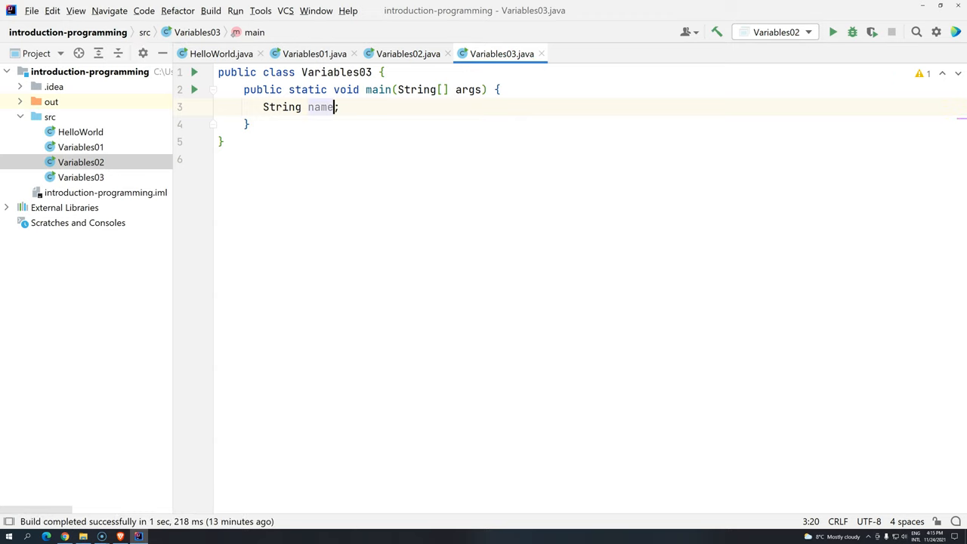
{"action": "type", "text": ";"}
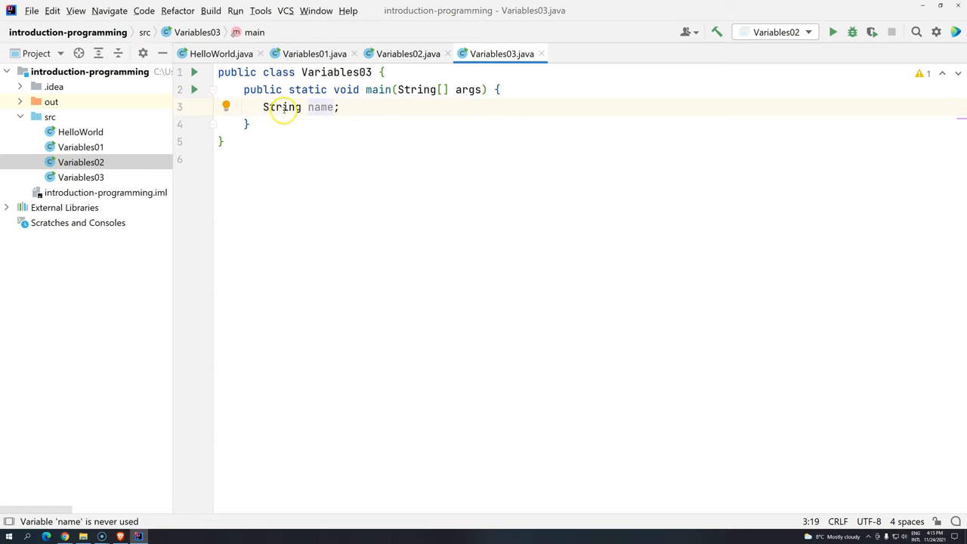
{"action": "double_click", "coordinate": [321, 106]}
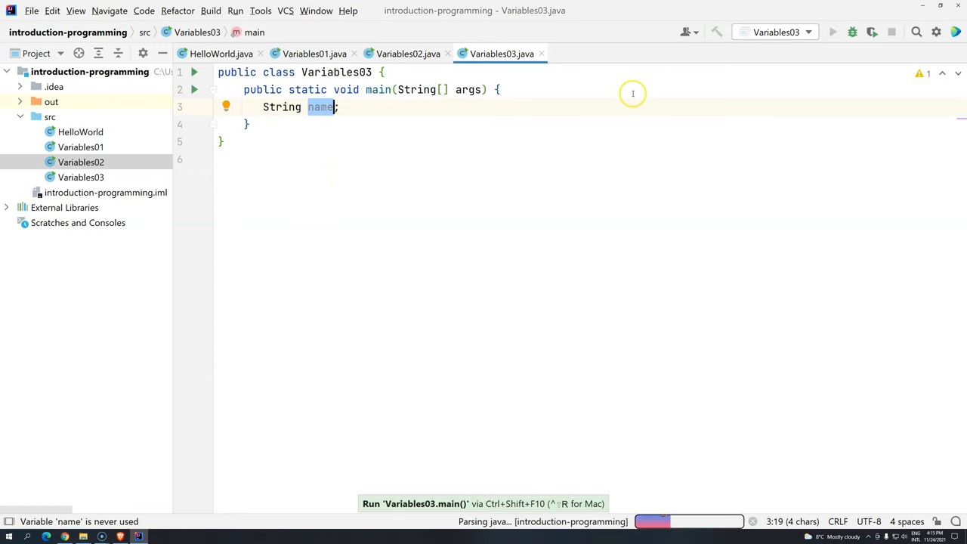
Run Variables03 (exit code 0) and extend the declaration to String name =.
{"action": "left_click", "coordinate": [833, 31]}
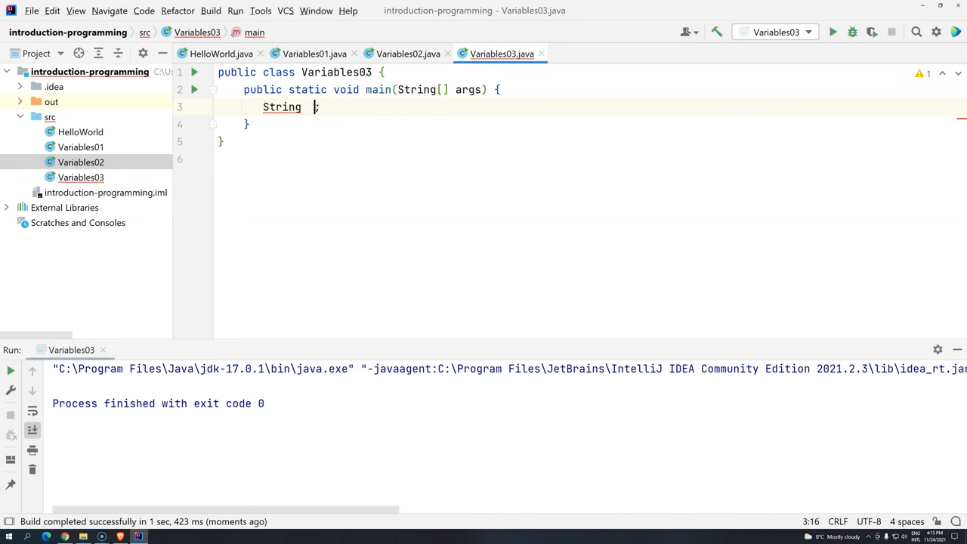
{"action": "type", "text": "="}
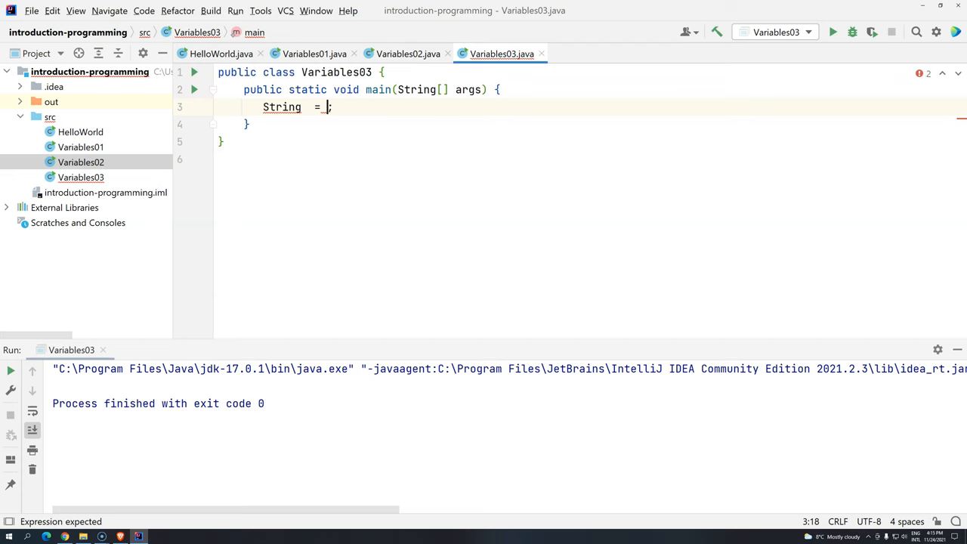
{"action": "type", "text": "name"}
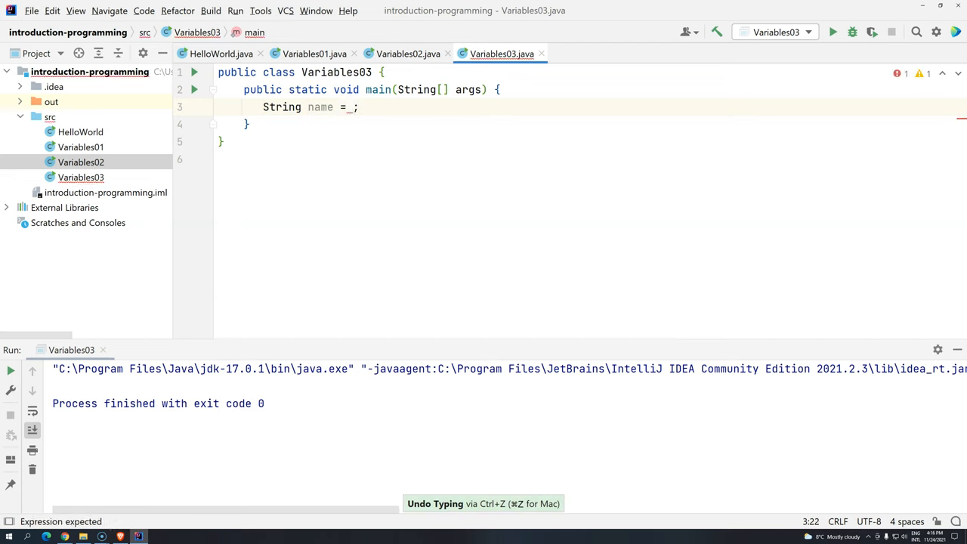
{"action": "left_click", "coordinate": [408, 54]}
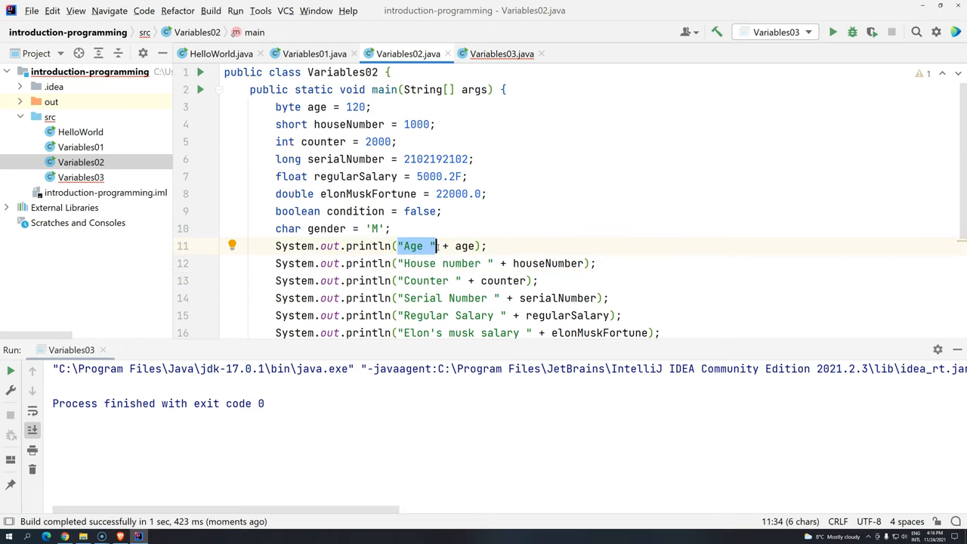
Assign "Goku" to name, add a sout println of "name", and run.
{"action": "left_click", "coordinate": [502, 55]}
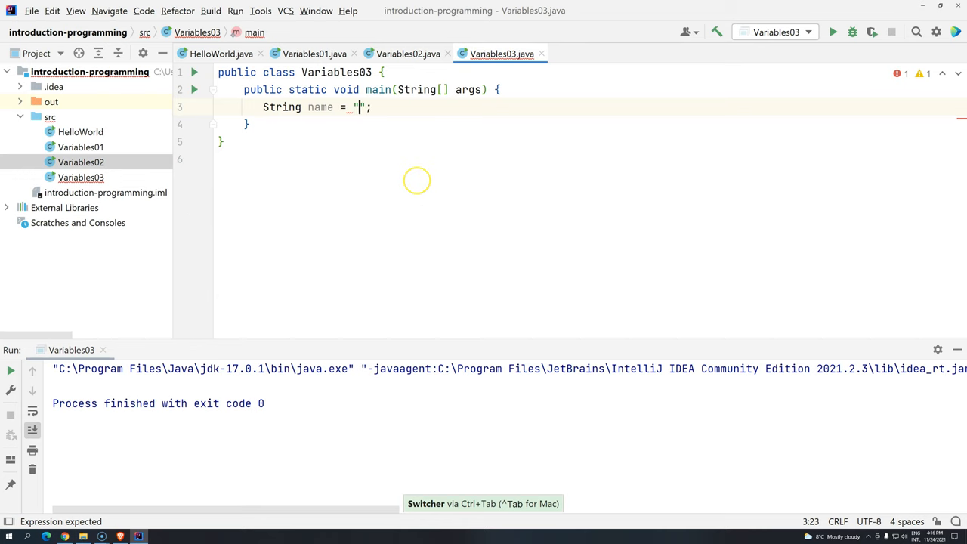
{"action": "type", "text": "Goku"}
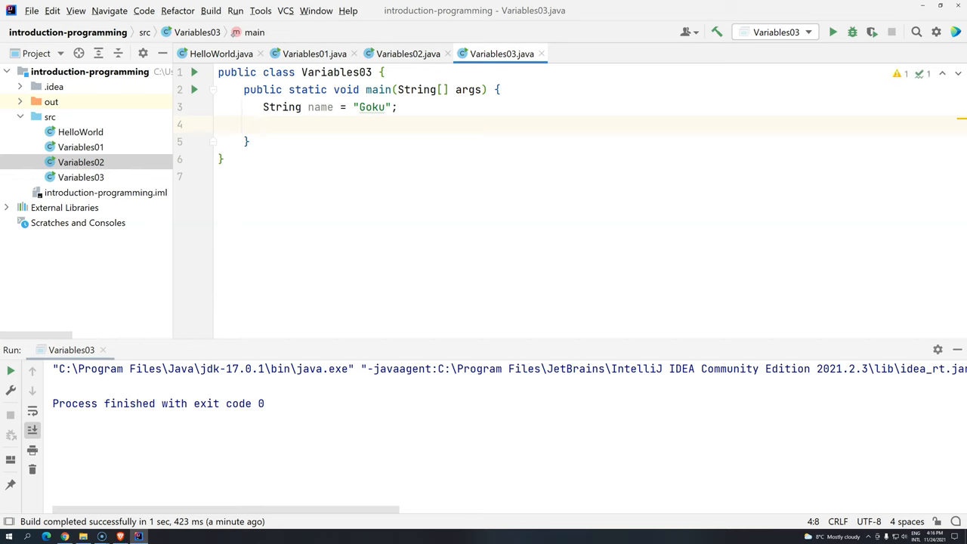
{"action": "type", "text": "sout"}
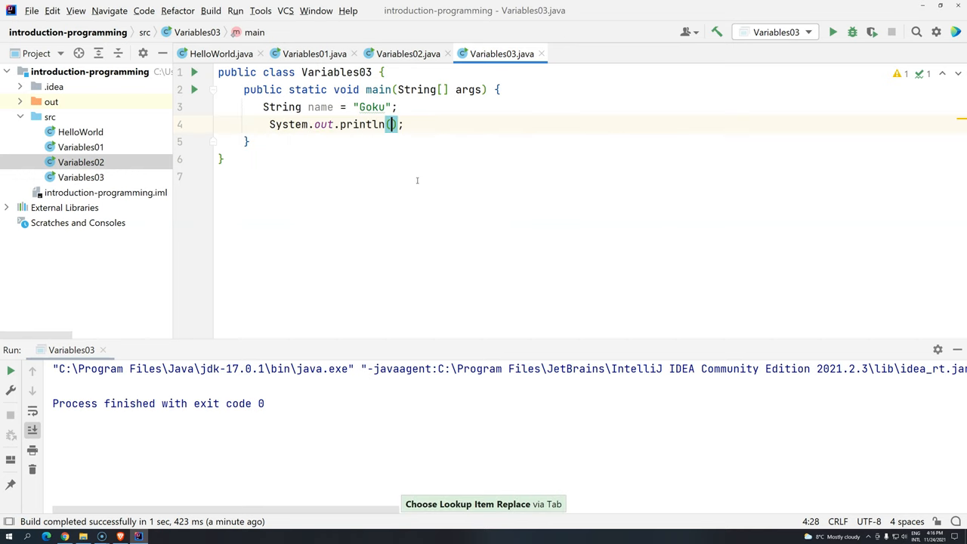
{"action": "type", "text": "\"name"}
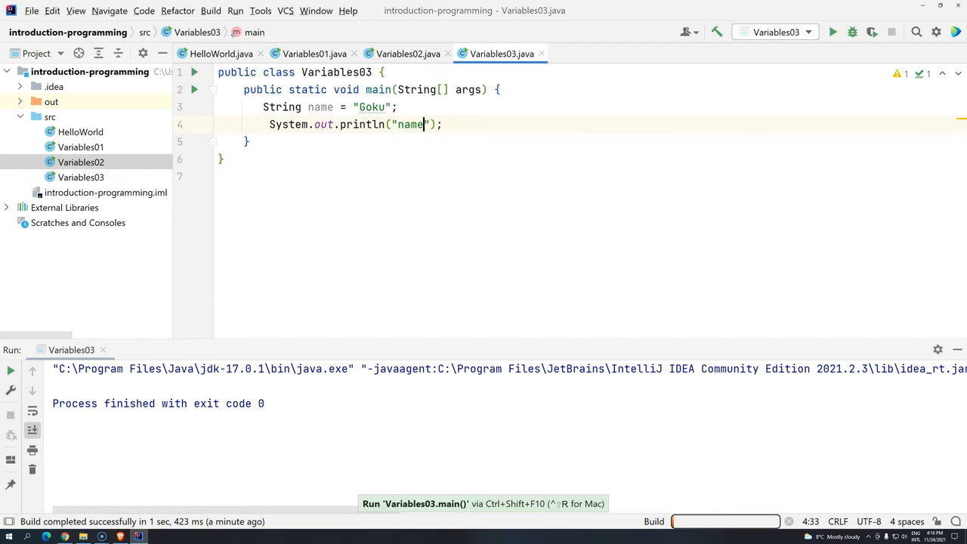
{"action": "left_click", "coordinate": [833, 32]}
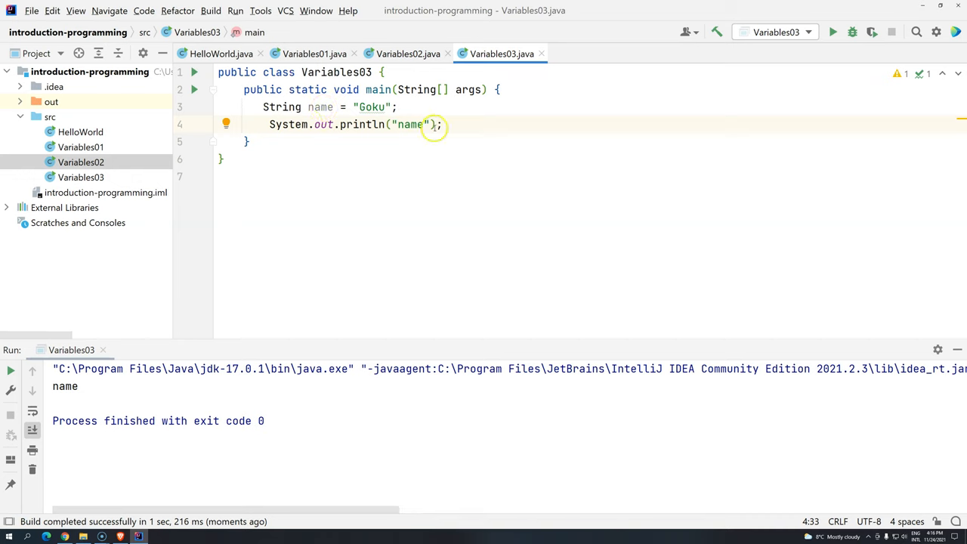
Replace the quoted text with the name variable in println and run again to print Goku.
{"action": "double_click", "coordinate": [409, 124]}
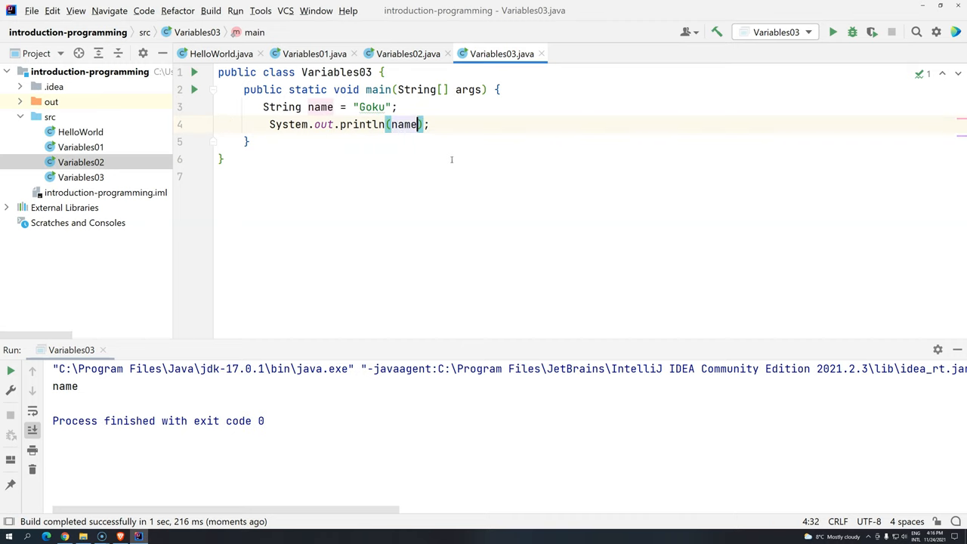
{"action": "left_click", "coordinate": [833, 32]}
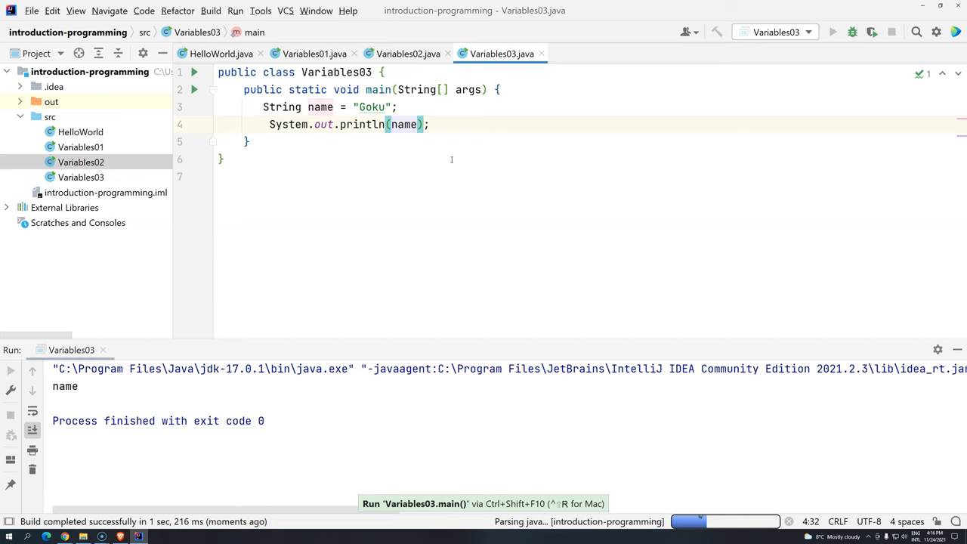
{"action": "left_click", "coordinate": [832, 32]}
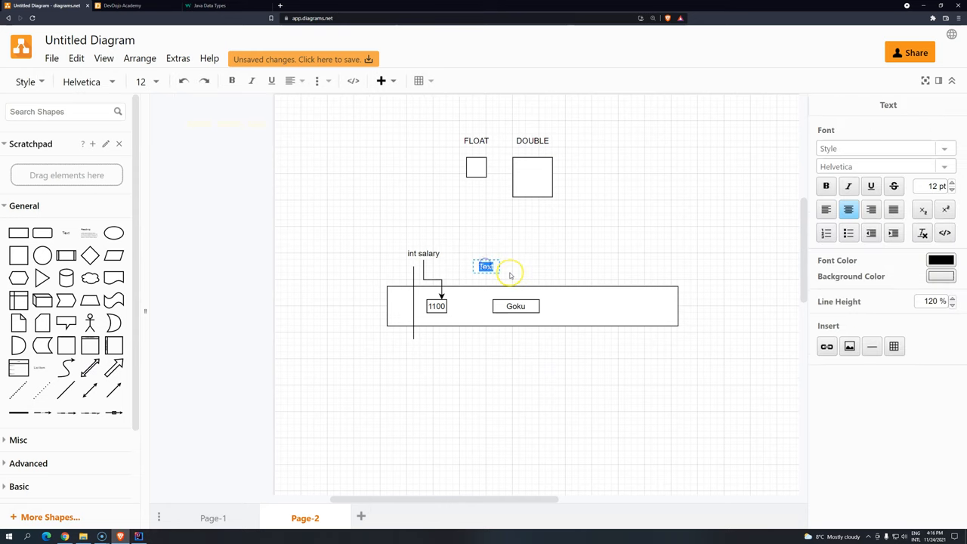
Label the Goku memory box 'name' in the diagrams.net sketch.
{"action": "type", "text": "name"}
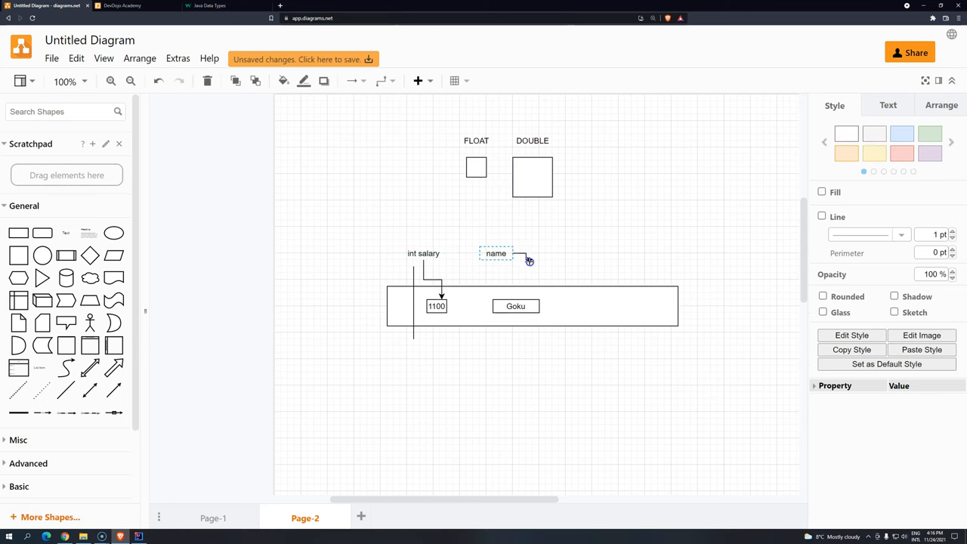
{"action": "left_click", "coordinate": [506, 280]}
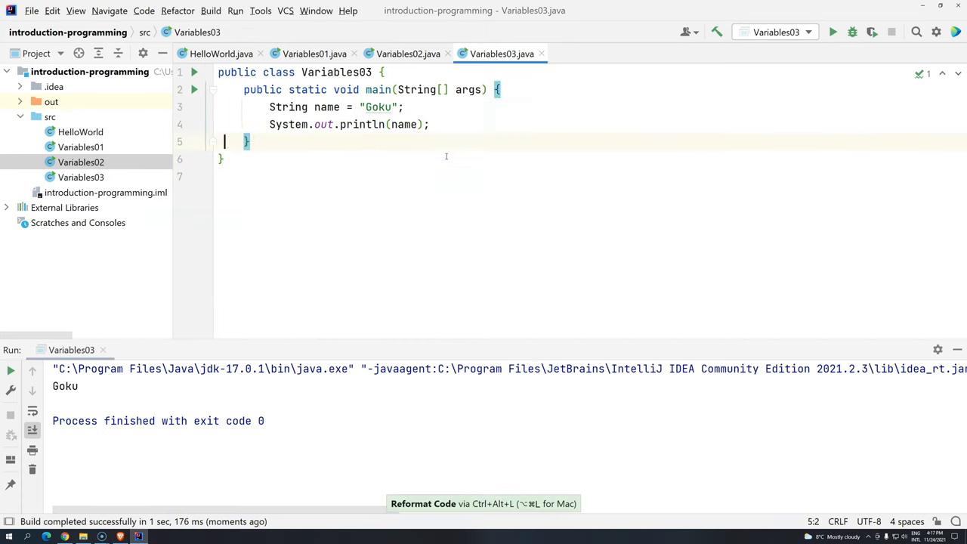
Change println to "Name: " + name and run, printing Name: Goku.
{"action": "left_click", "coordinate": [430, 124]}
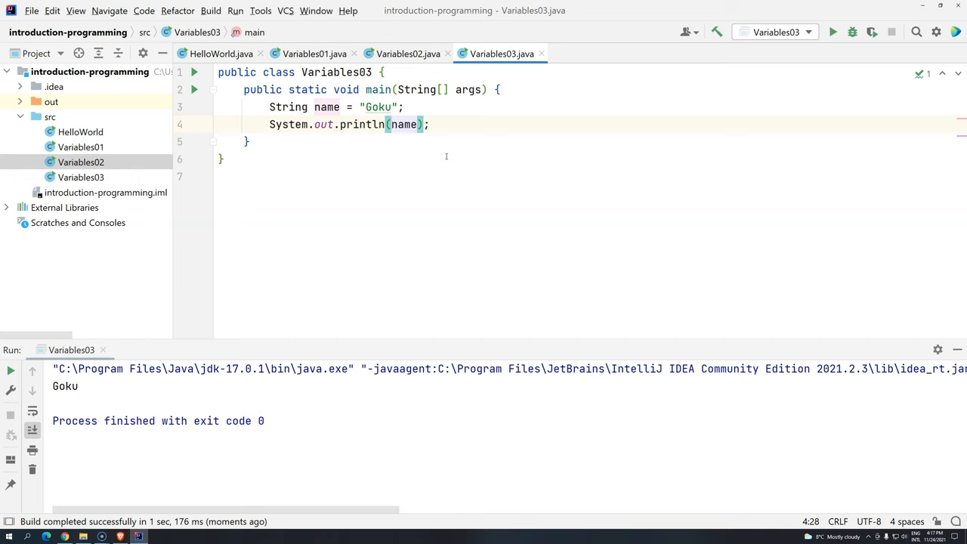
{"action": "type", "text": "\""}
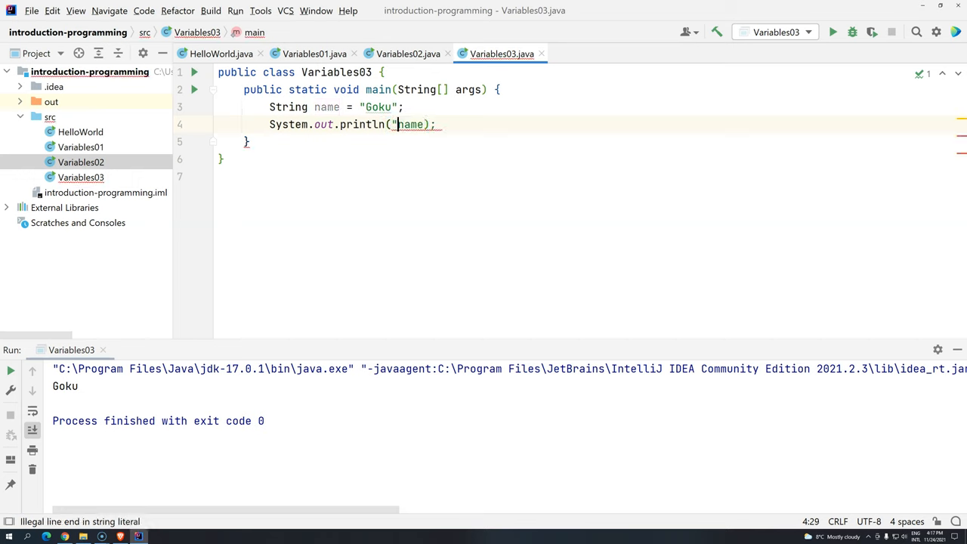
{"action": "type", "text": "\""}
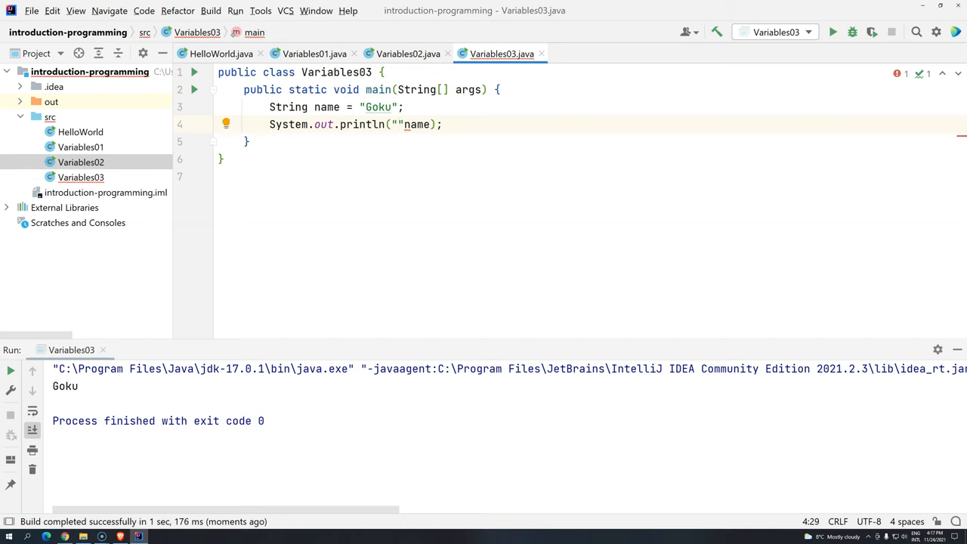
{"action": "type", "text": "Nam"}
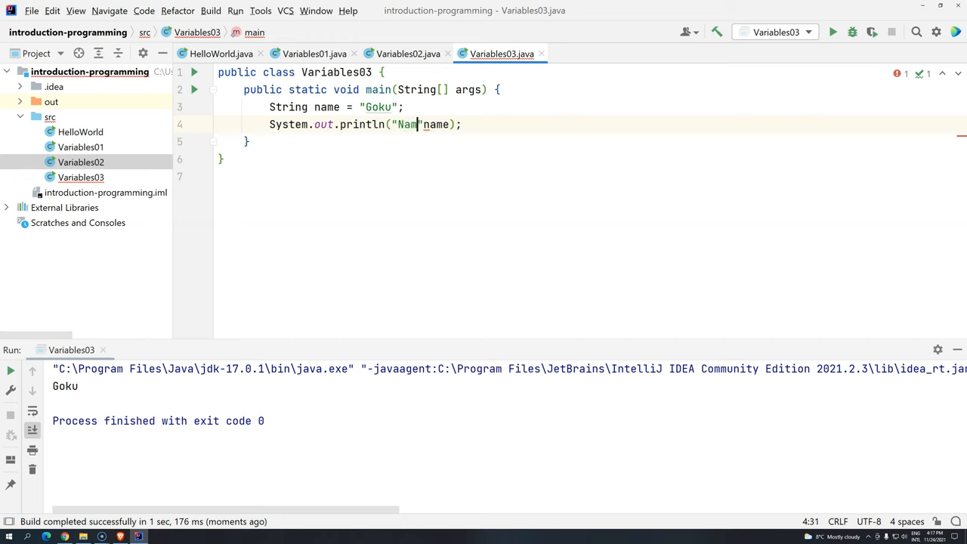
{"action": "type", "text": "e:"}
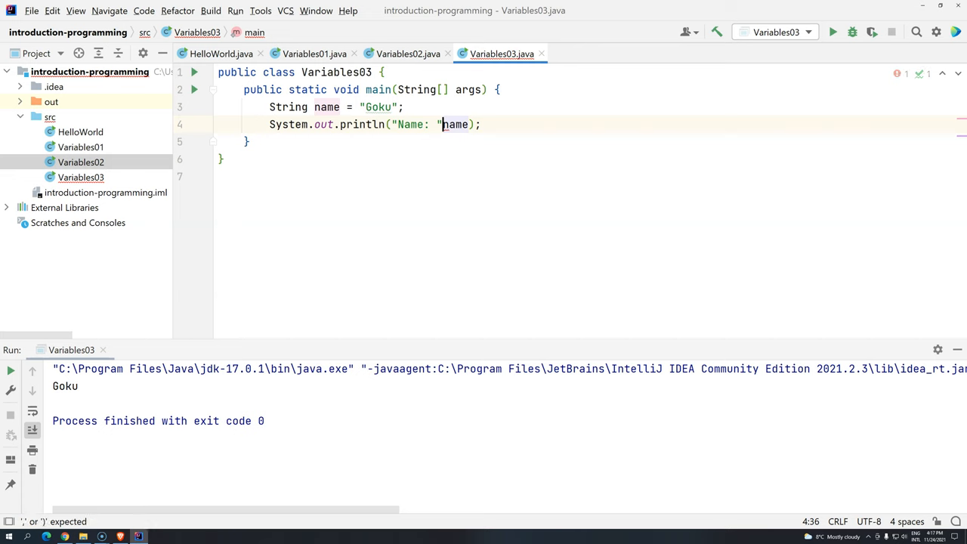
{"action": "type", "text": "+"}
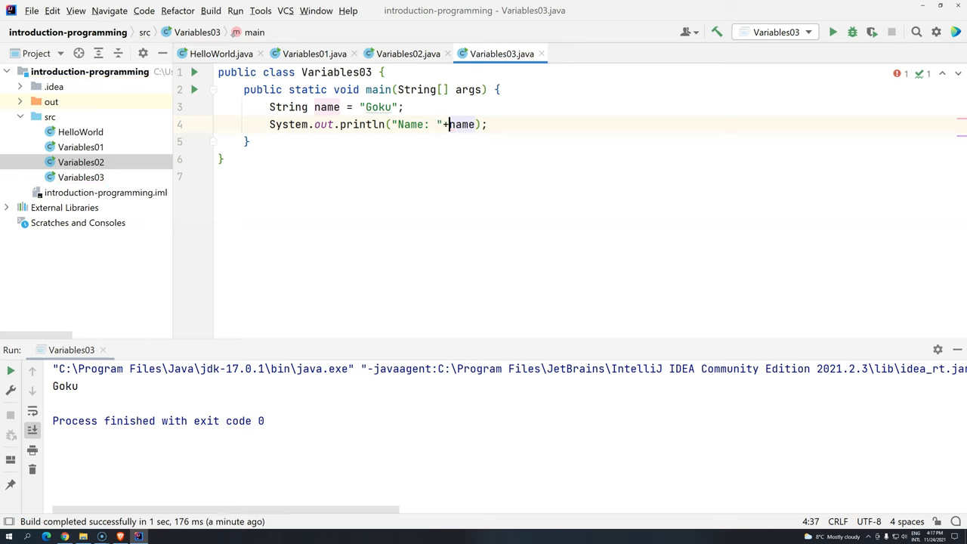
{"action": "key", "text": "ctrl+alt+l"}
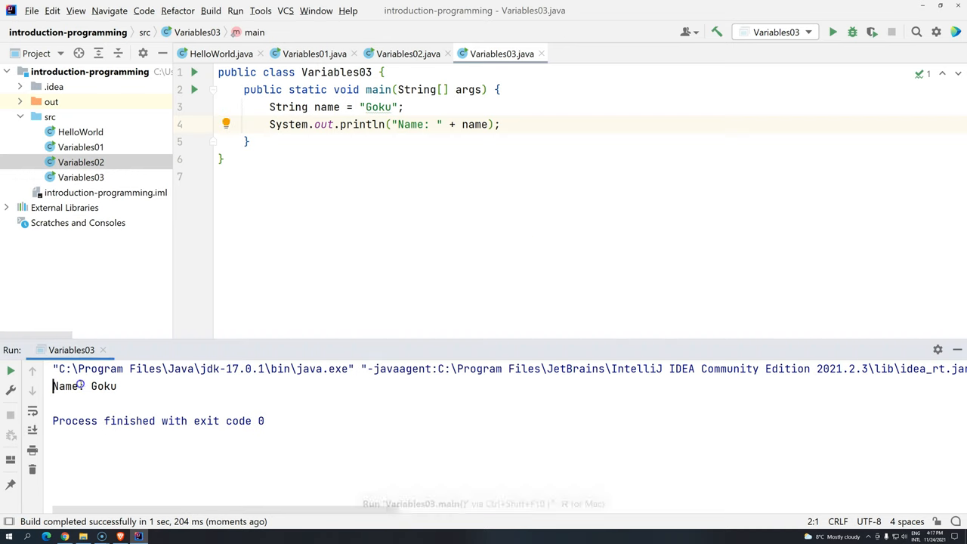
{"action": "double_click", "coordinate": [103, 385]}
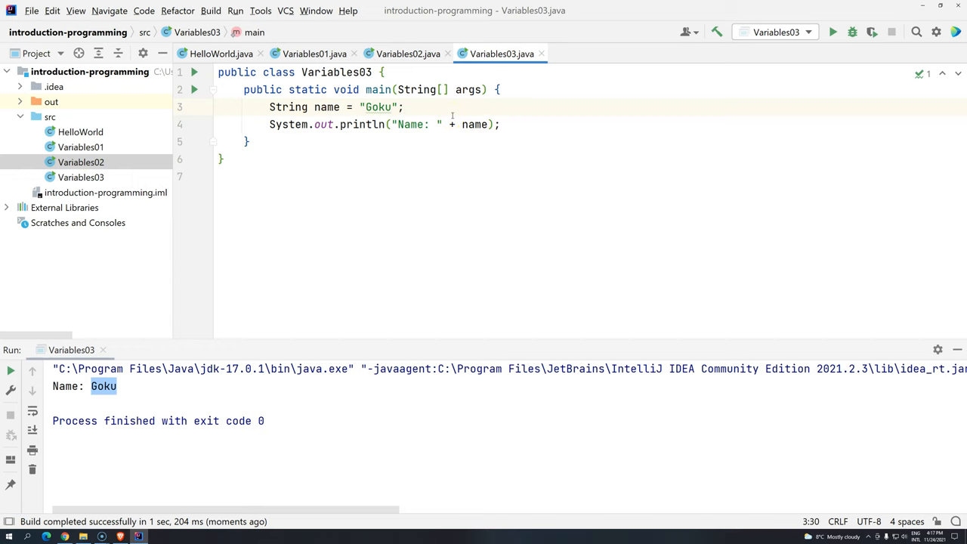
Declare int age = 35 and append + age to println, printing Name: Goku35.
{"action": "type", "text": "int age"}
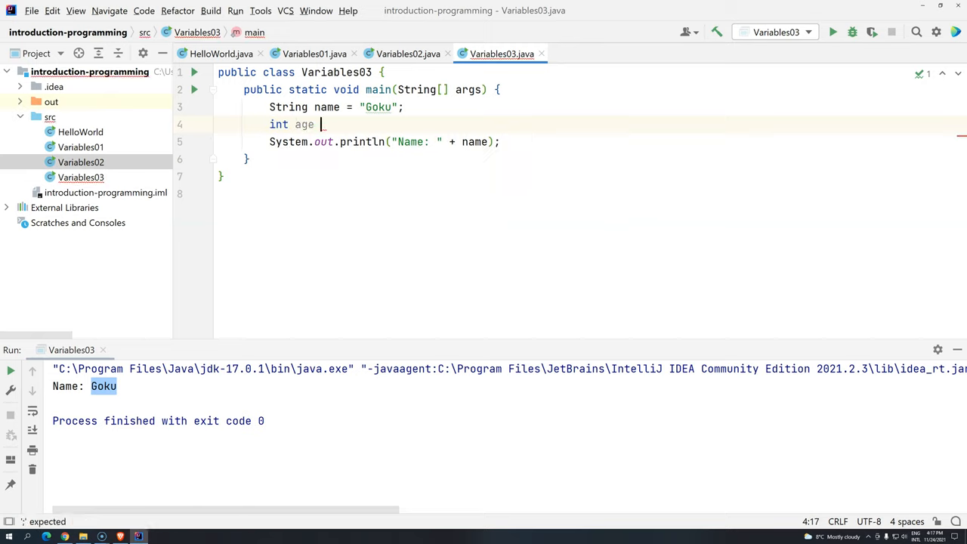
{"action": "type", "text": "= 35;"}
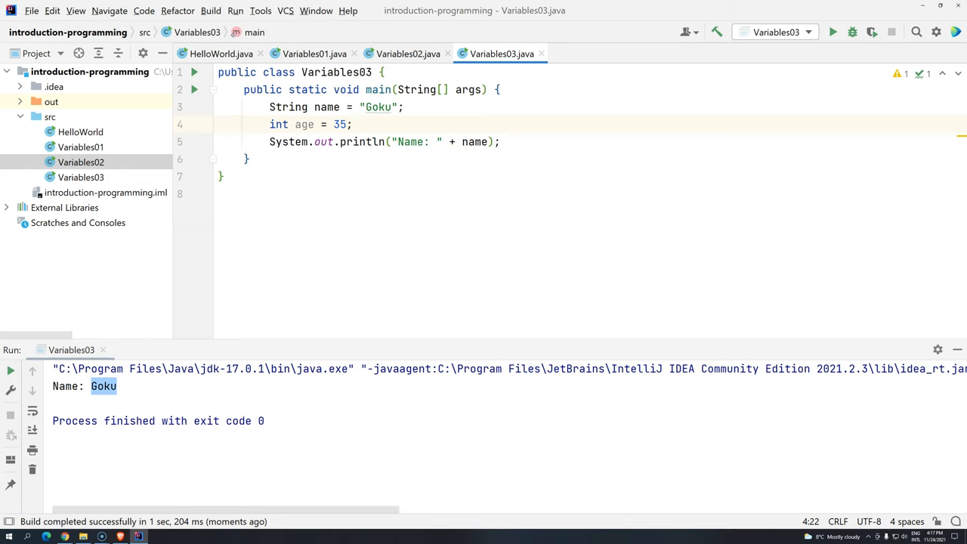
{"action": "mouse_move", "coordinate": [612, 124]}
{"action": "type", "text": " + "}
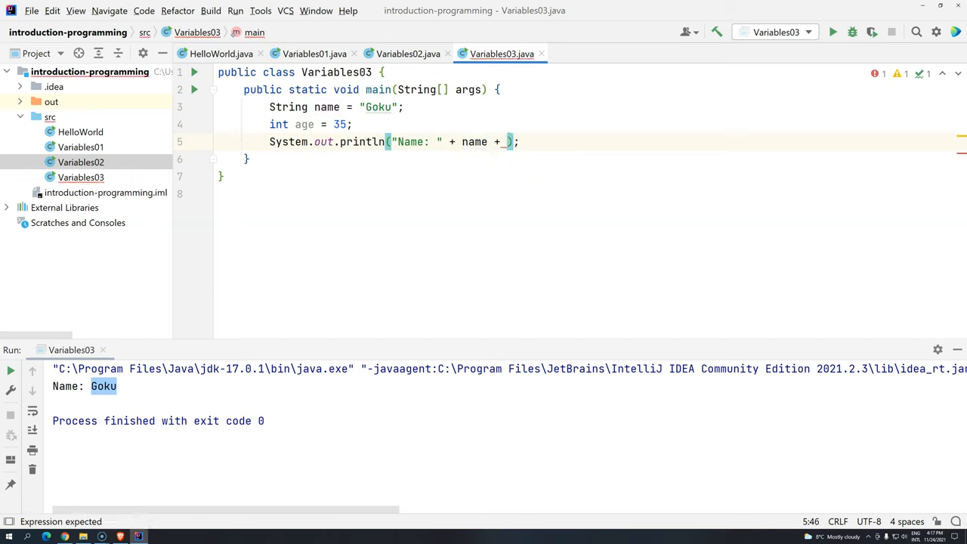
{"action": "type", "text": "age"}
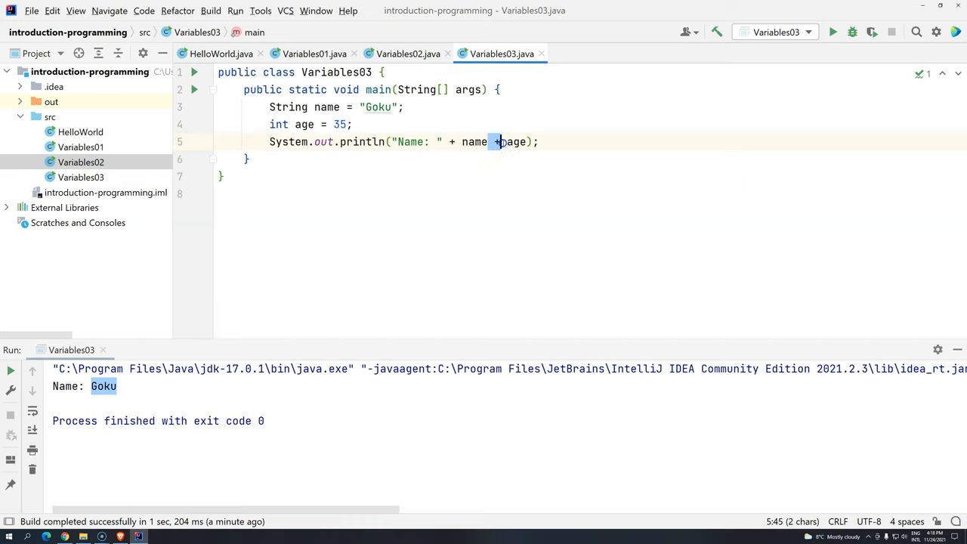
{"action": "type", "text": "c"}
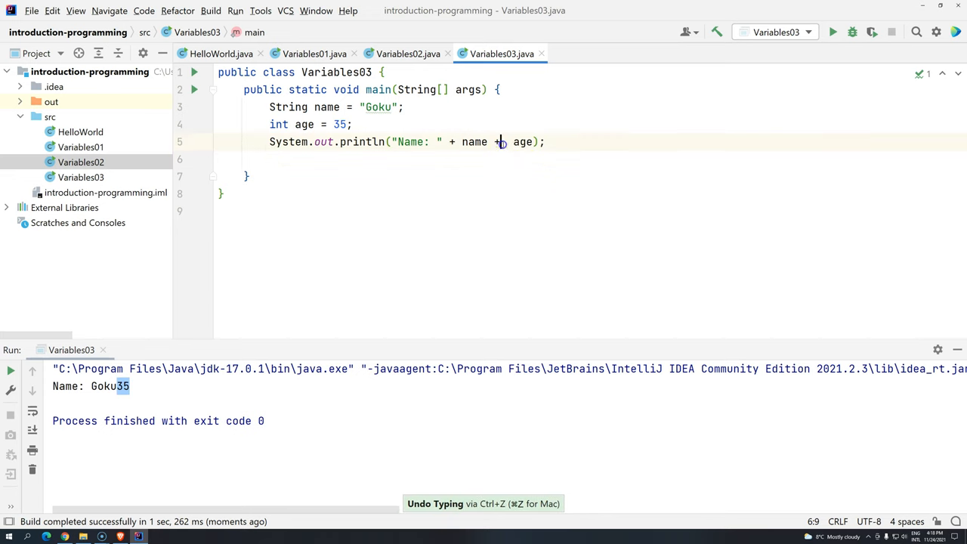
Insert ", Age: " + between name and age in println and rerun, printing "Name: Goku, Age: 35".
{"action": "type", "text": "\", A \" +"}
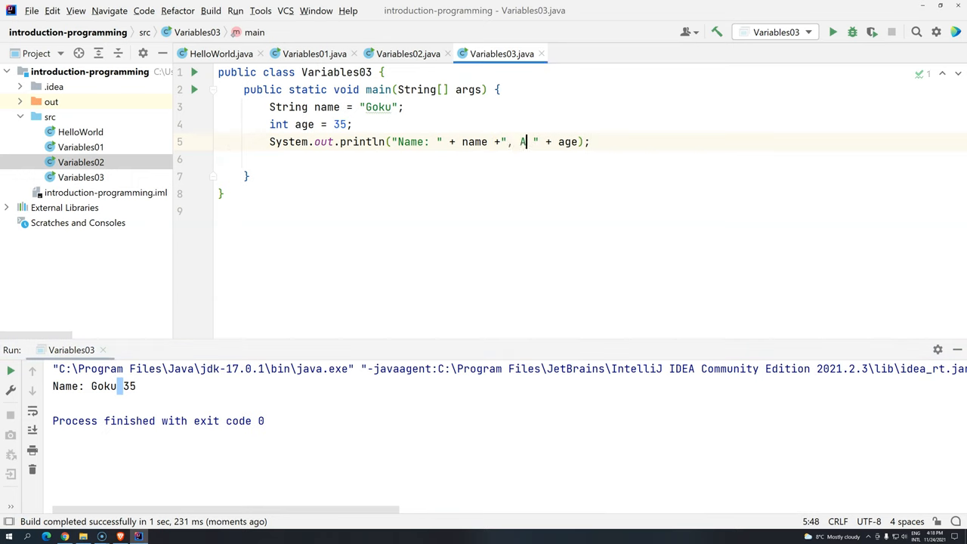
{"action": "type", "text": "ge:"}
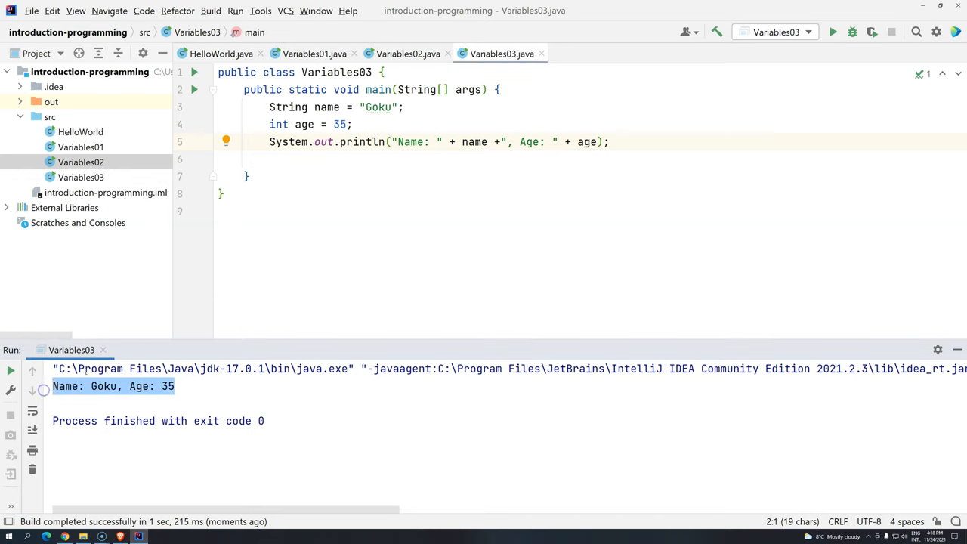
{"action": "left_click", "coordinate": [224, 194]}
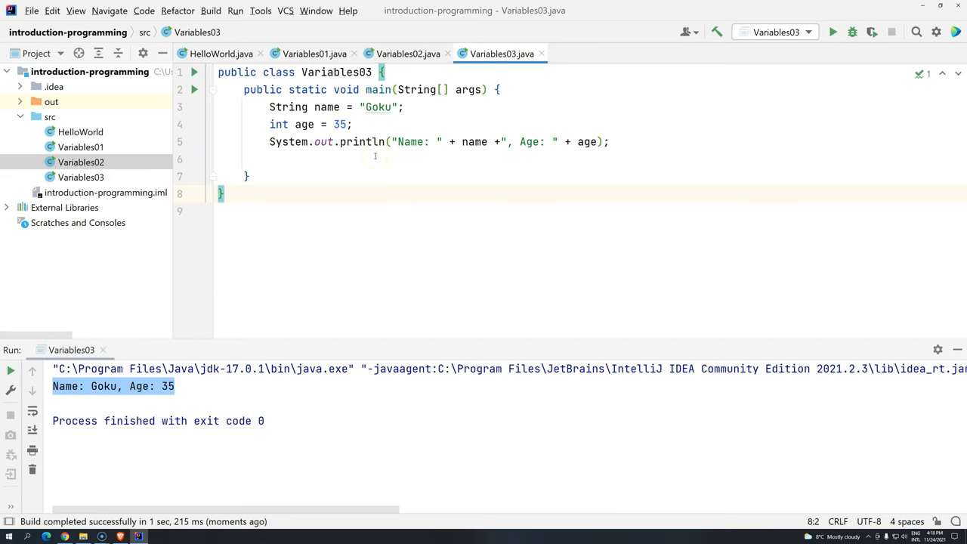
{"action": "mouse_move", "coordinate": [514, 154]}
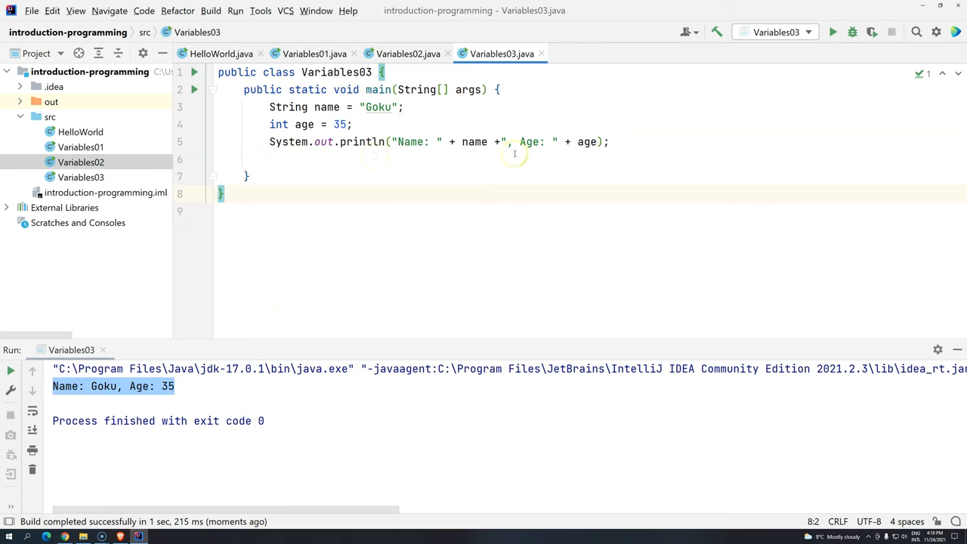
{"action": "mouse_move", "coordinate": [573, 150]}
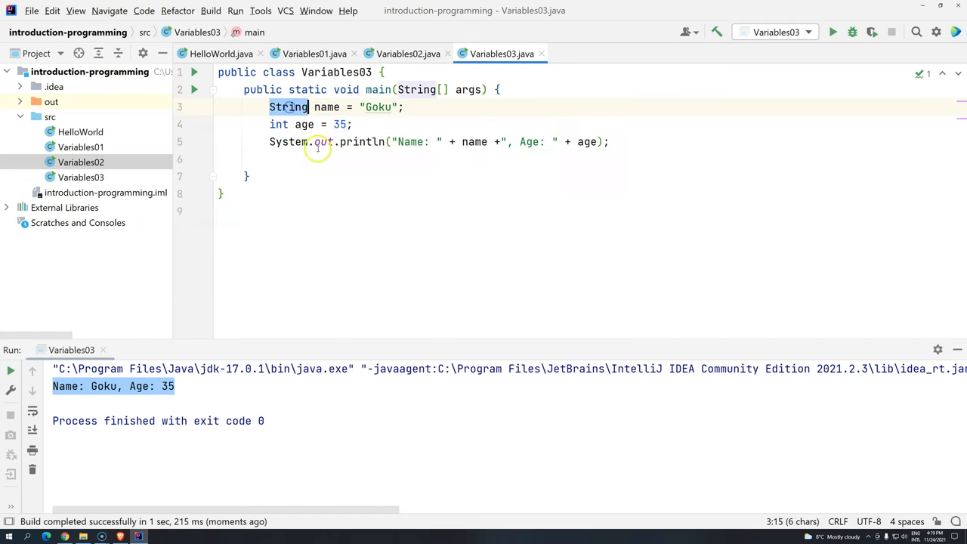
{"action": "mouse_move", "coordinate": [287, 106]}
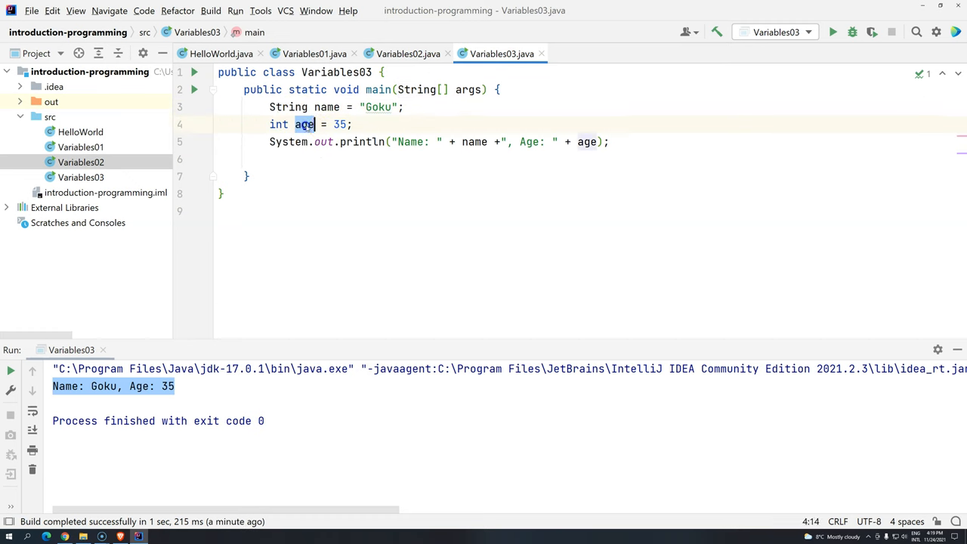
{"action": "type", "text": "String"}
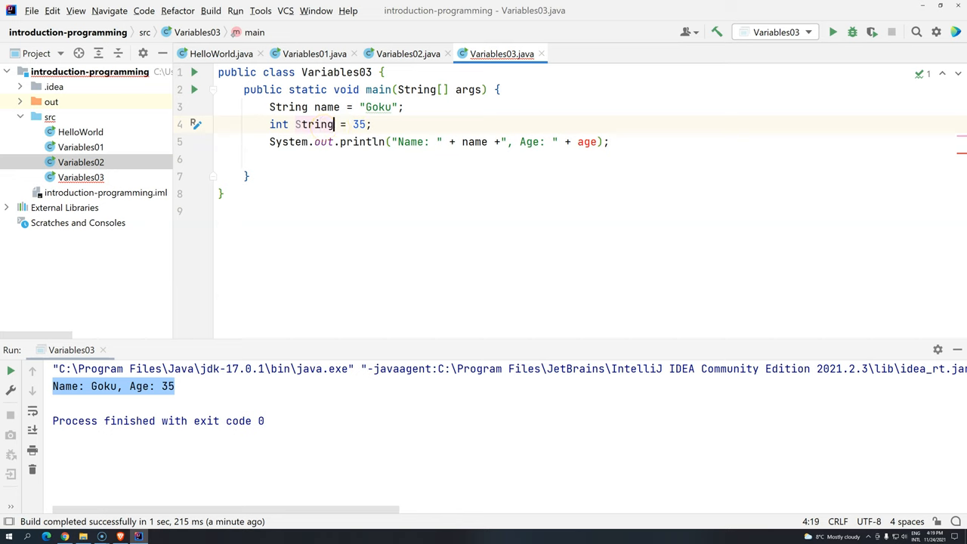
{"action": "type", "text": "age"}
{"action": "left_click", "coordinate": [339, 108]}
{"action": "type", "text": "String"}
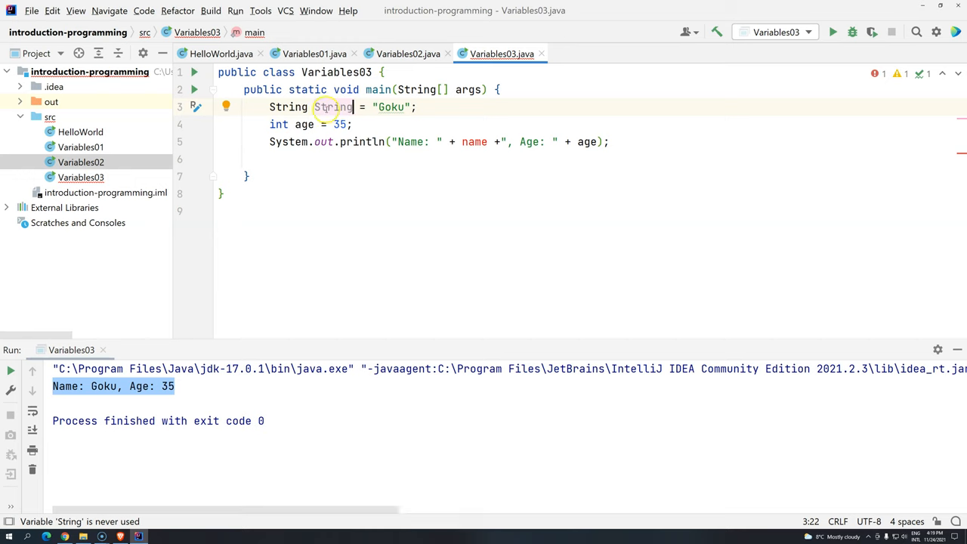
{"action": "double_click", "coordinate": [332, 106]}
{"action": "type", "text": "ame"}
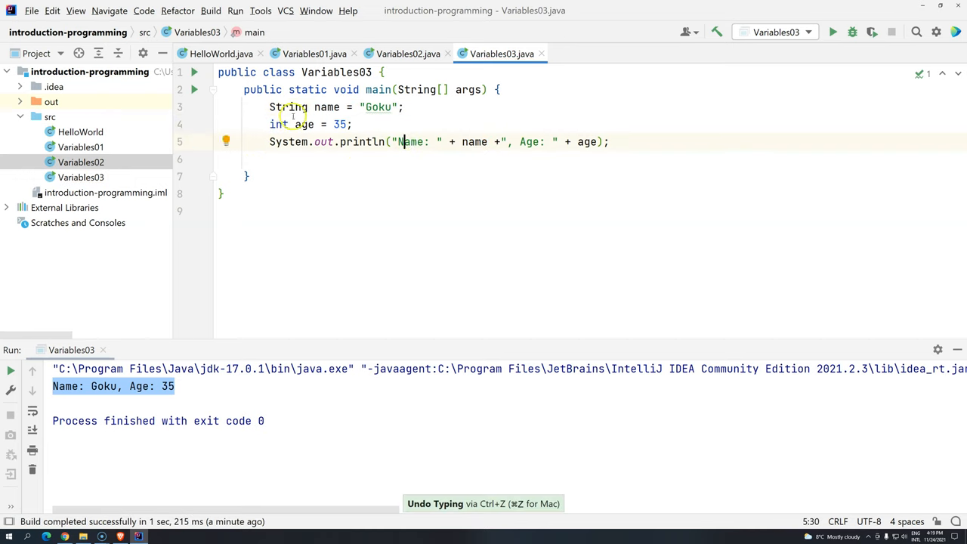
{"action": "double_click", "coordinate": [326, 105]}
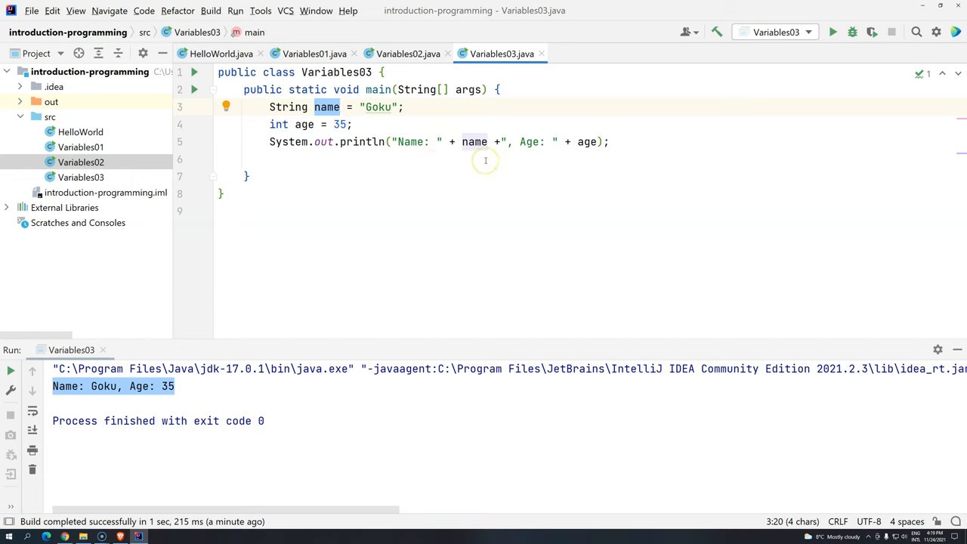
{"action": "mouse_move", "coordinate": [485, 161]}
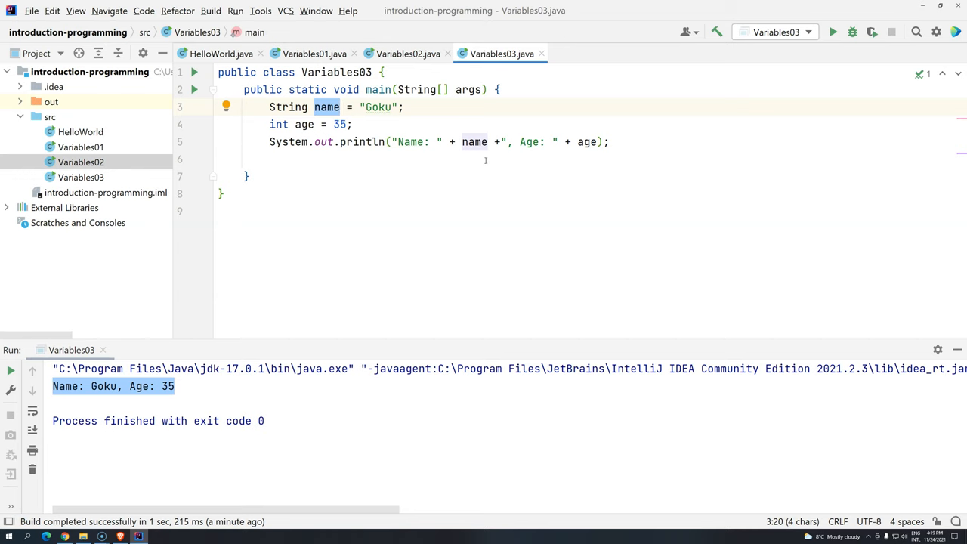
{"action": "mouse_move", "coordinate": [423, 133]}
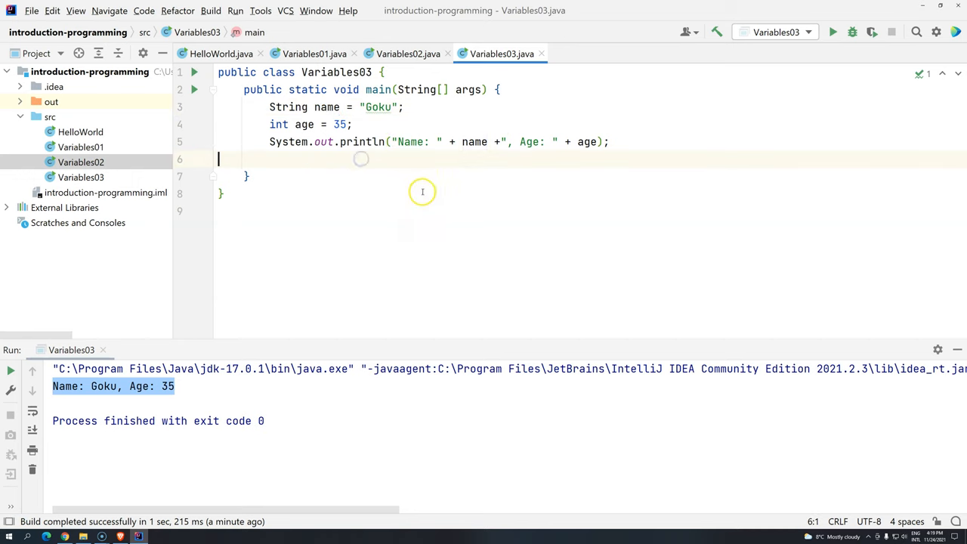
{"action": "mouse_move", "coordinate": [366, 160]}
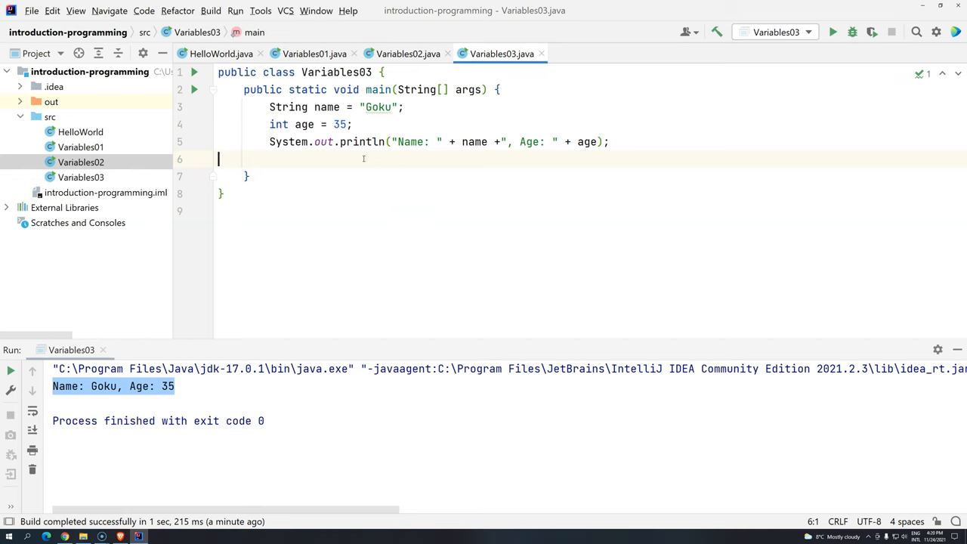
{"action": "mouse_move", "coordinate": [315, 211]}
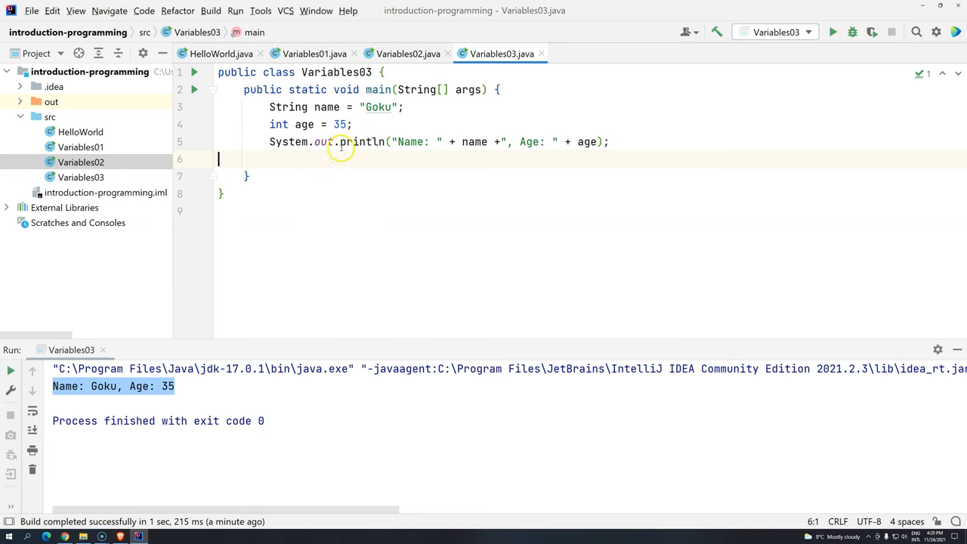
{"action": "mouse_move", "coordinate": [359, 142]}
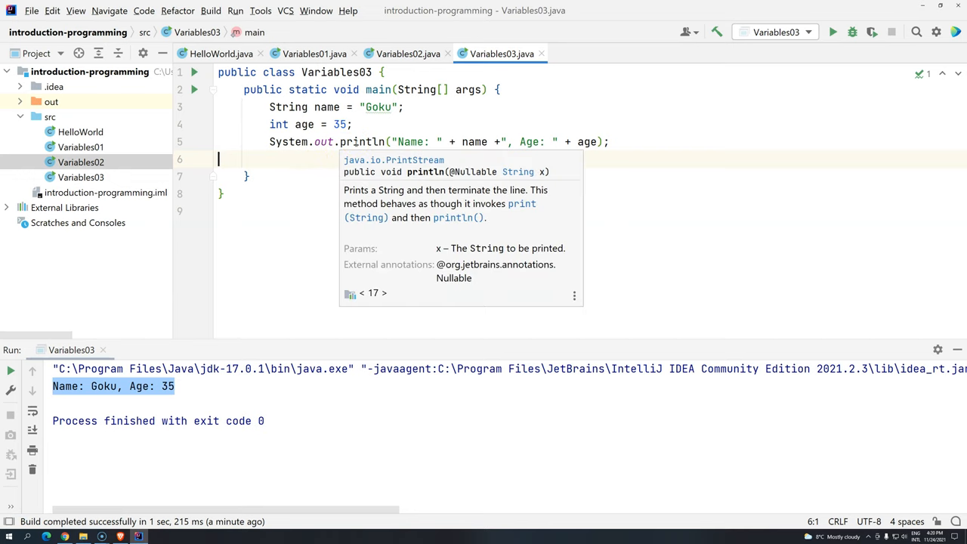